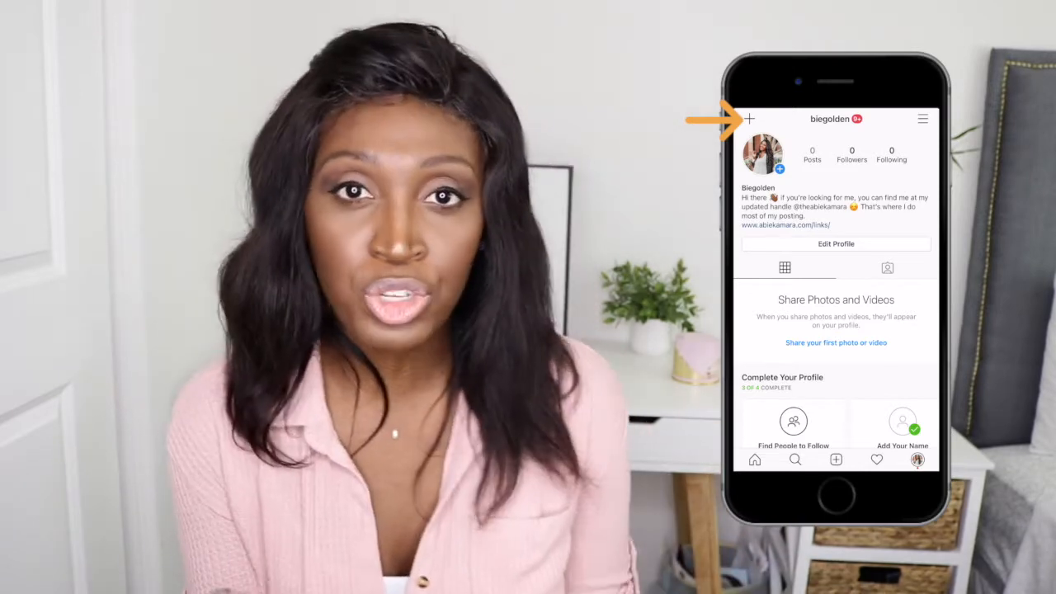
- Start an Instagram live broadcast from the profile and choose a gallery image to show
click(749, 119)
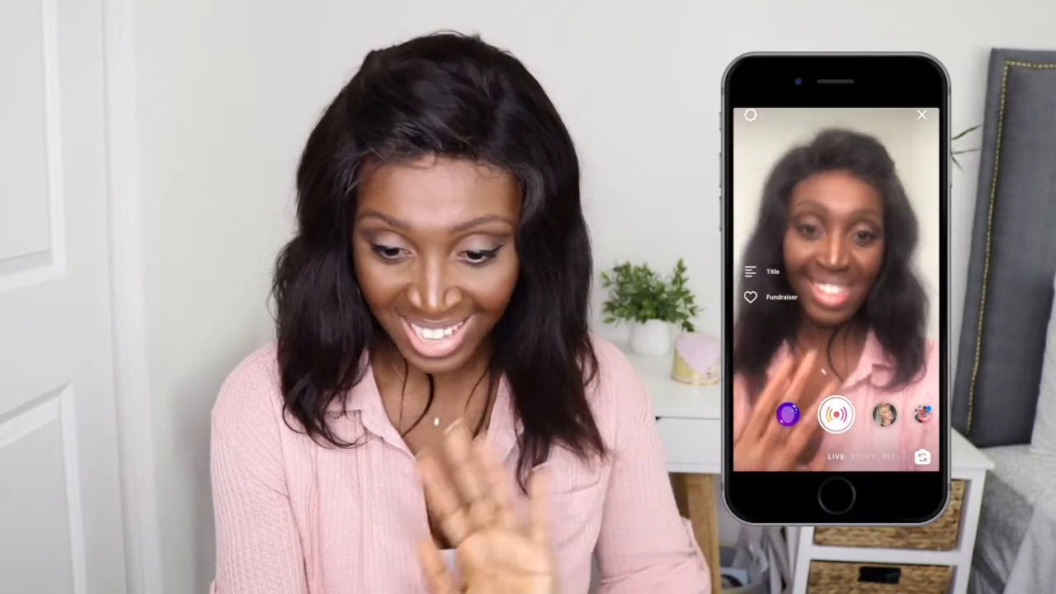
click(834, 414)
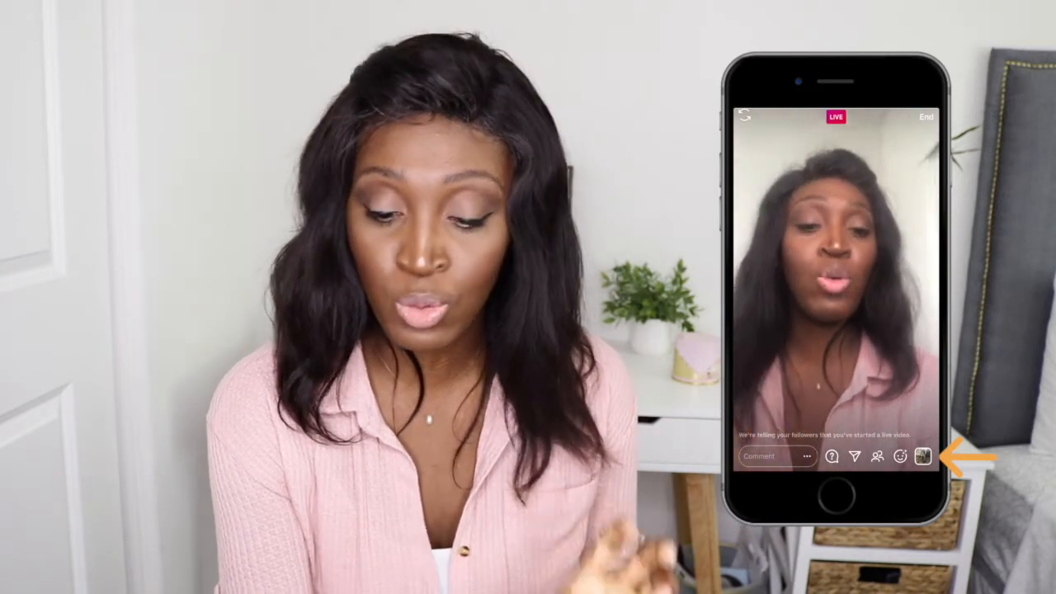
click(920, 456)
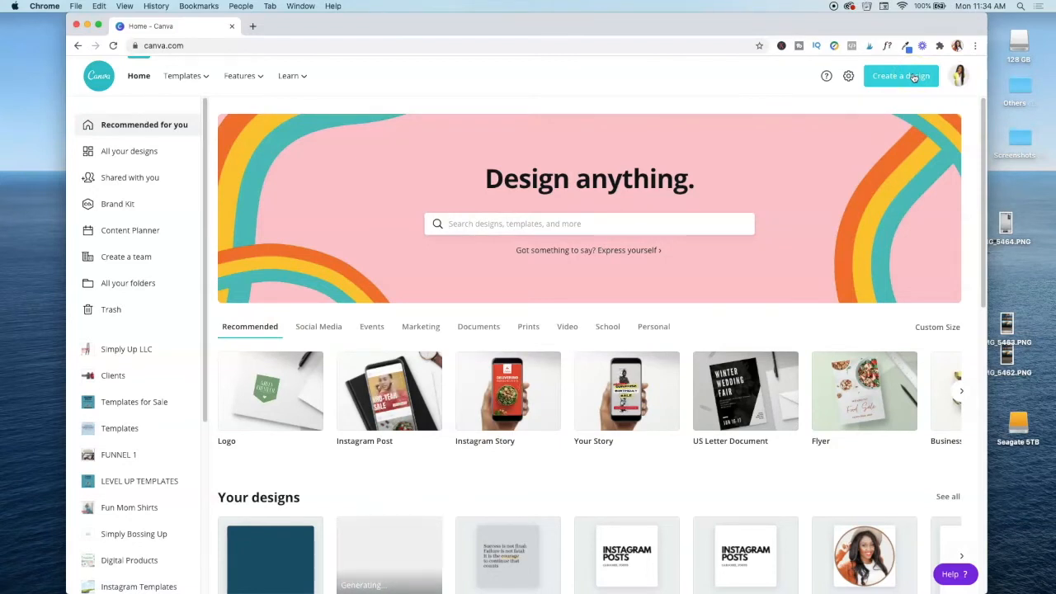
mouse_move(848, 76)
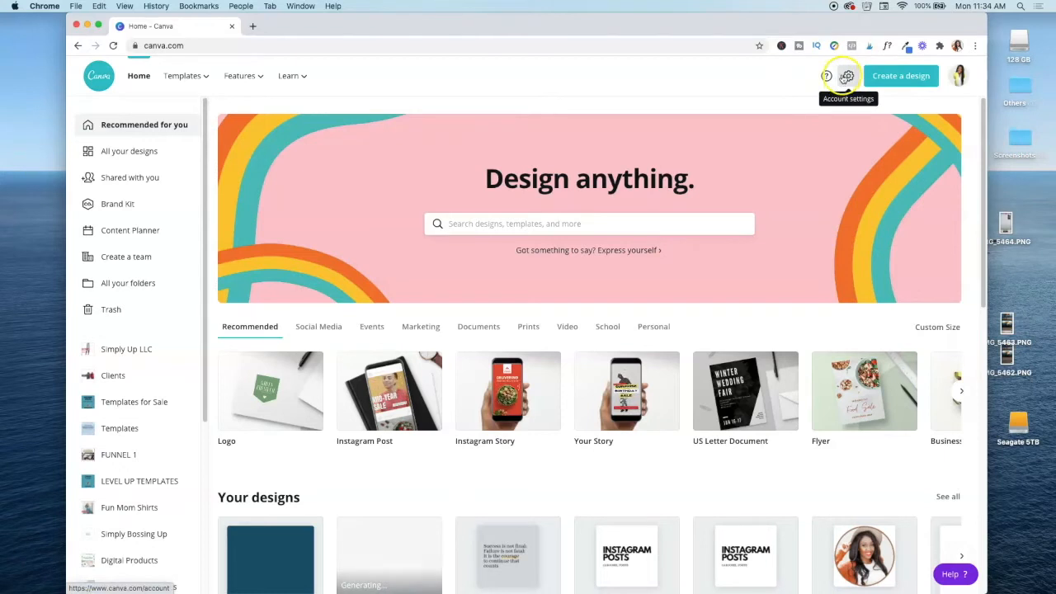
mouse_move(950, 102)
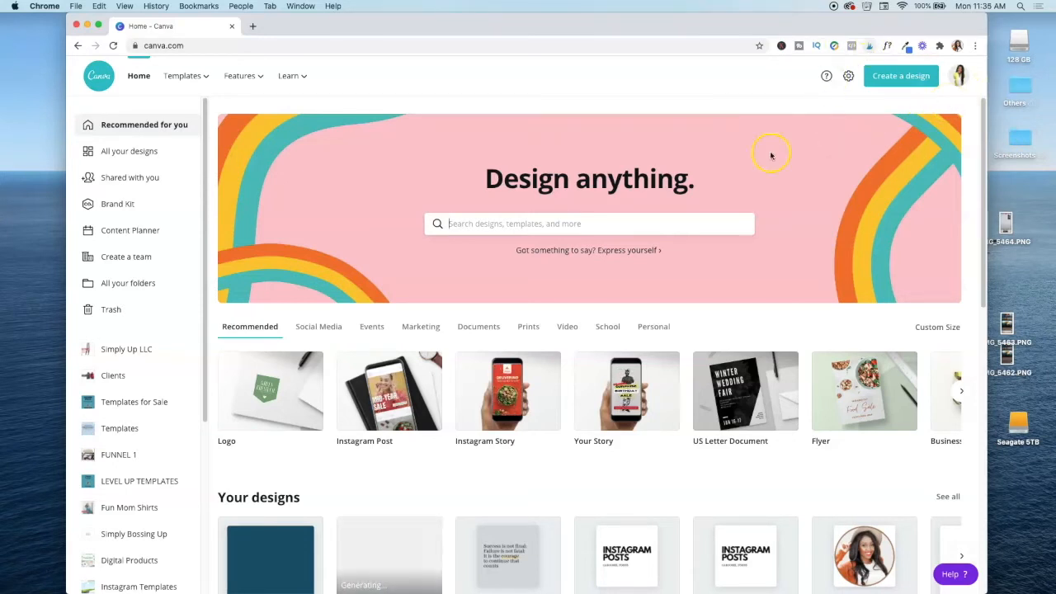
mouse_move(900, 76)
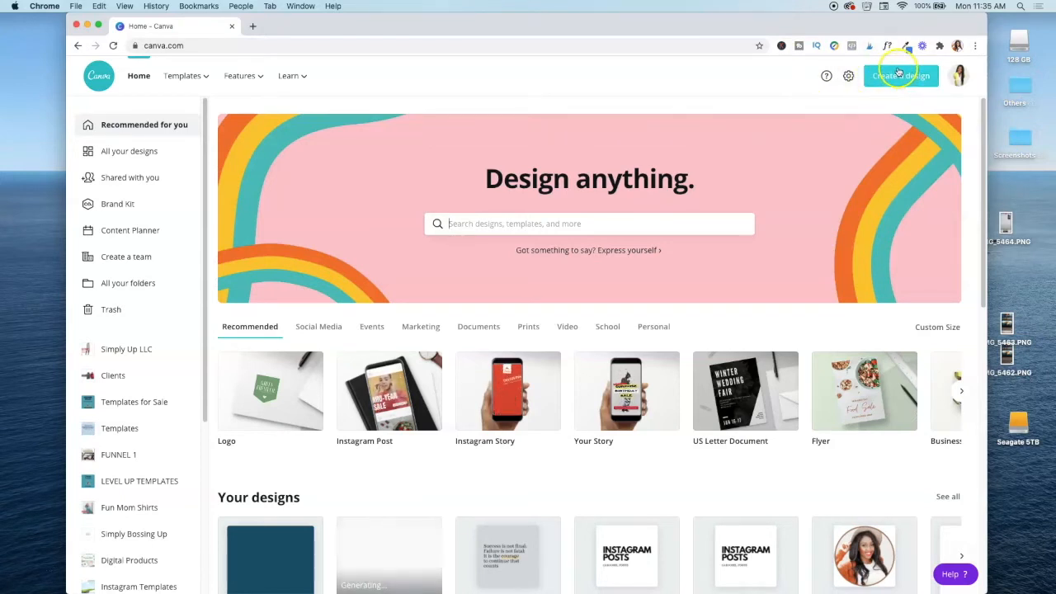
mouse_move(854, 89)
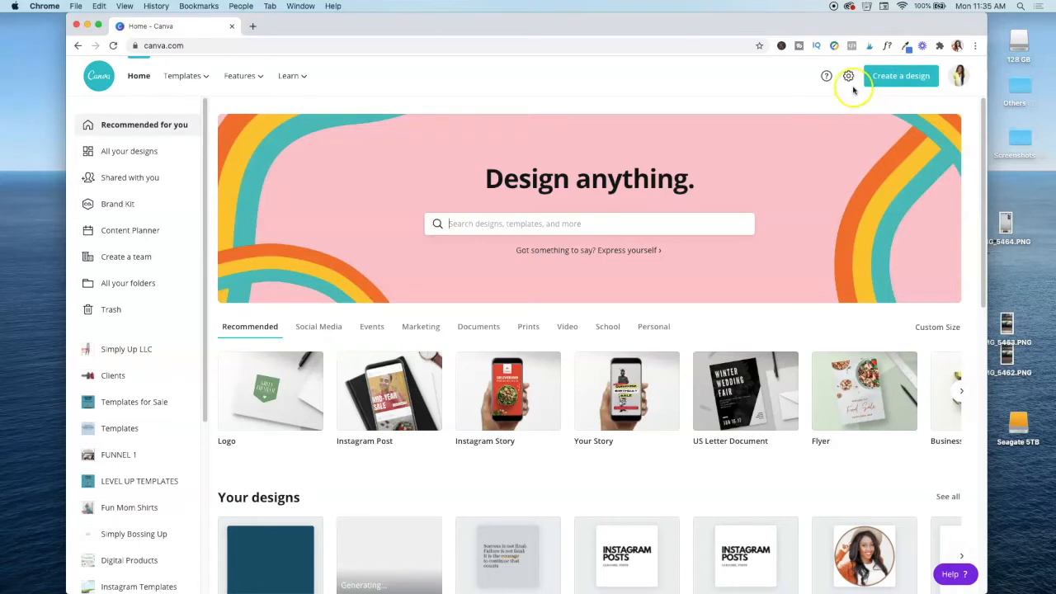
mouse_move(848, 75)
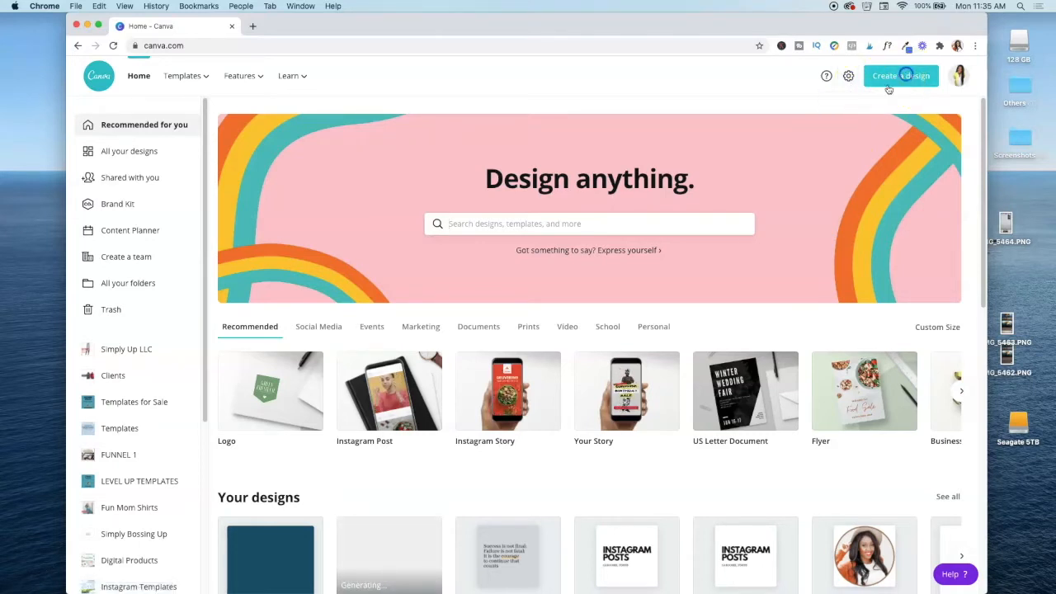
- Create a new Your Story design and browse the Instagram Story templates panel
click(900, 76)
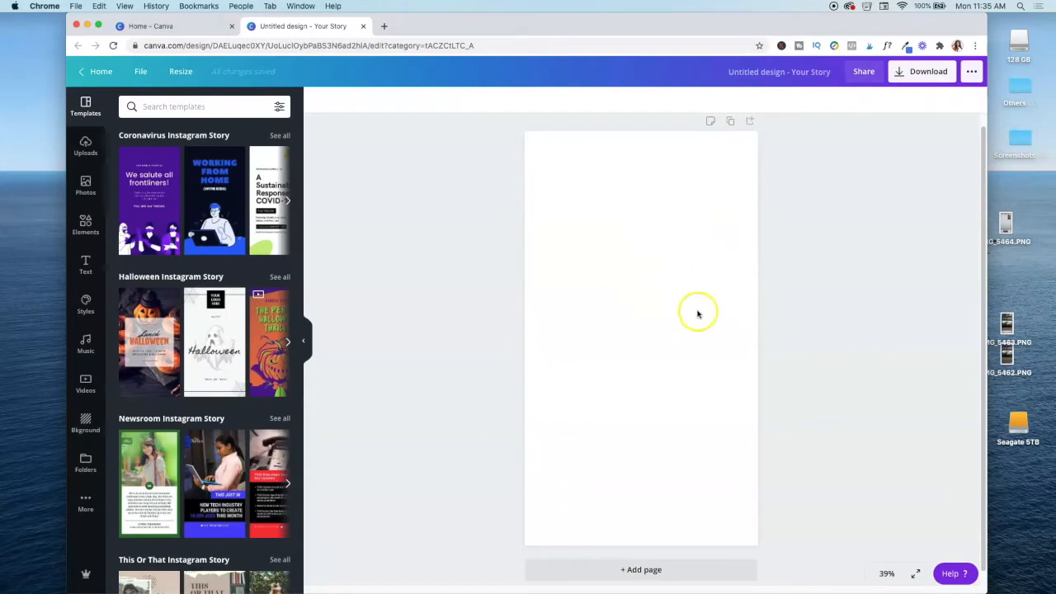
mouse_move(634, 223)
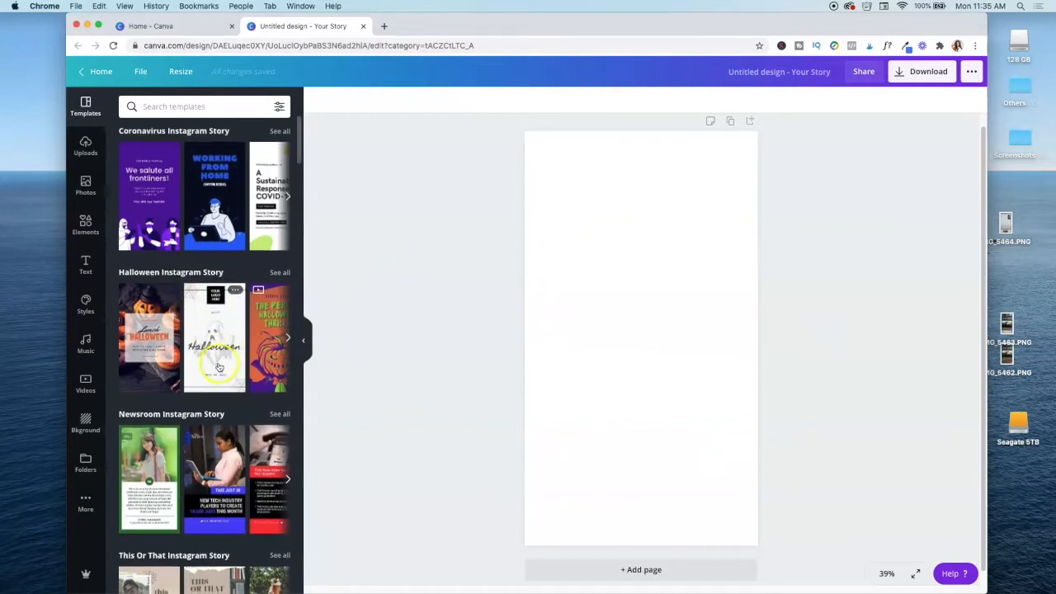
scroll(down, 3)
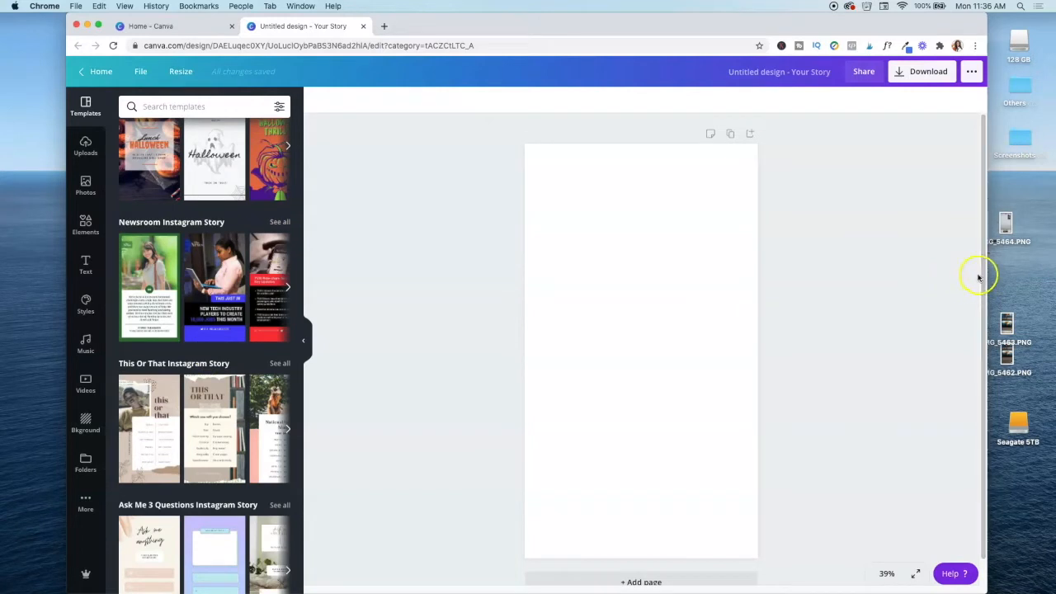
mouse_move(1039, 188)
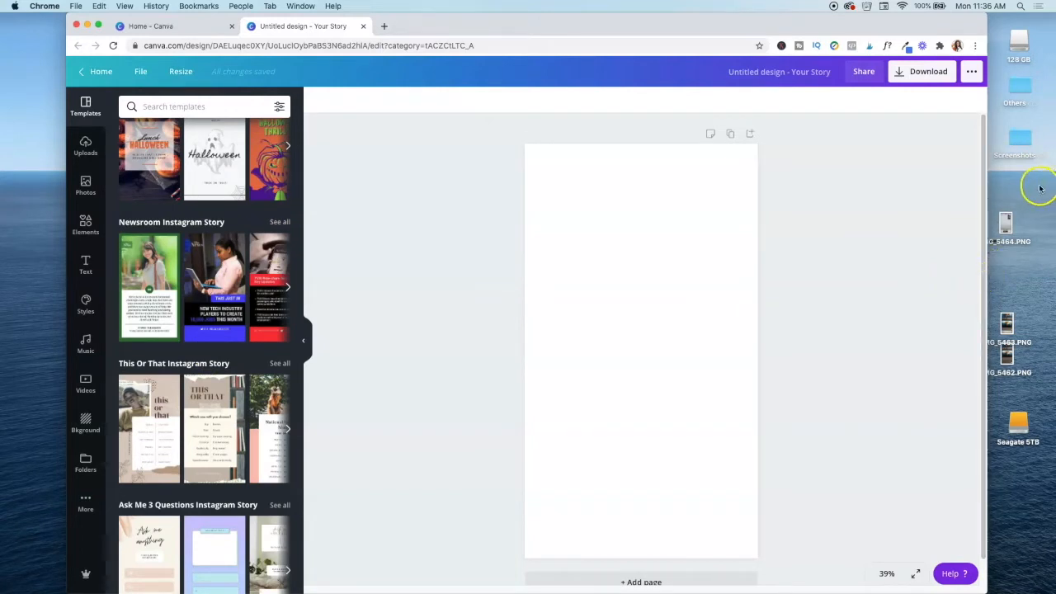
mouse_move(1009, 218)
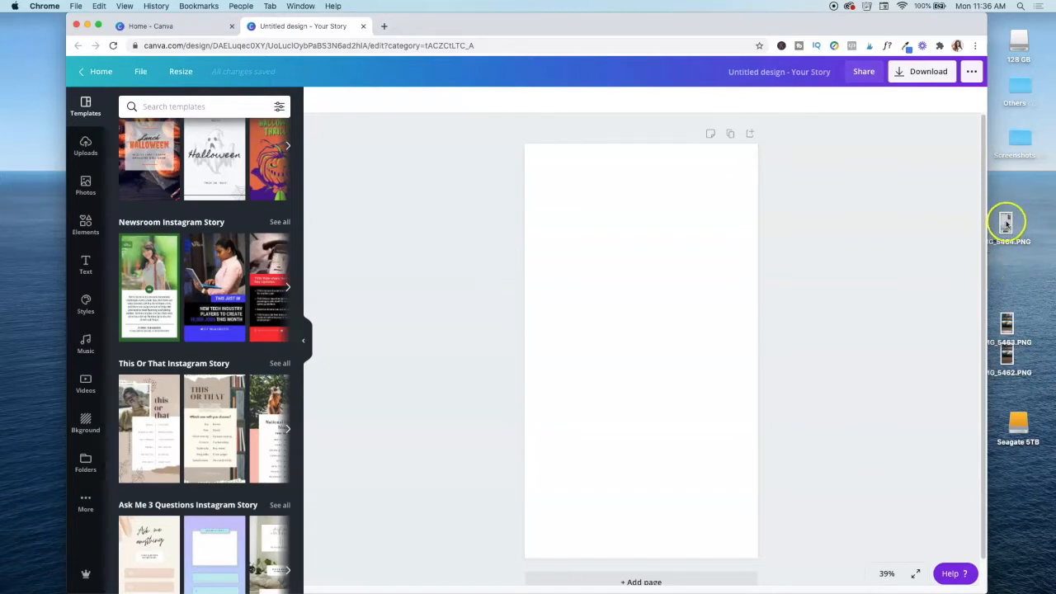
- Place the Instagram Live screenshot PNG from the desktop onto the blank story page
click(85, 145)
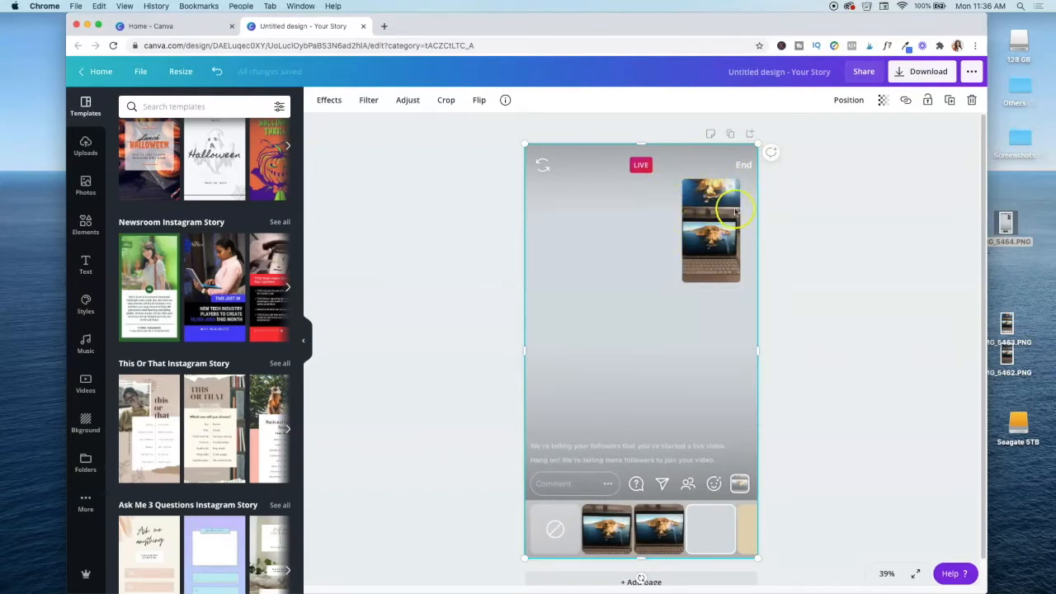
mouse_move(60, 261)
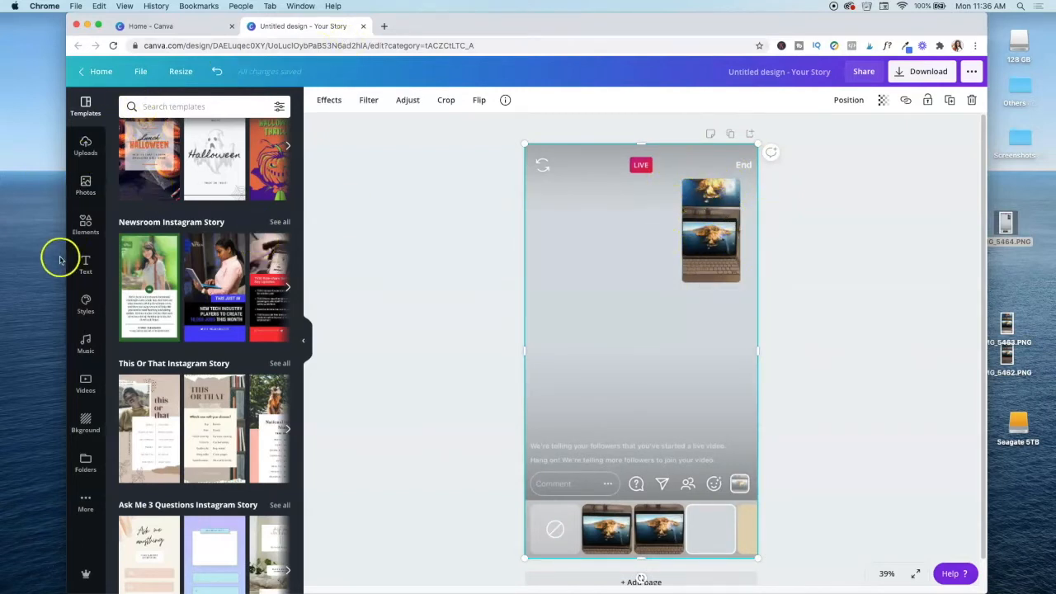
- Add a dark teal square from Elements and fit it over the top-right face thumbnails
click(86, 223)
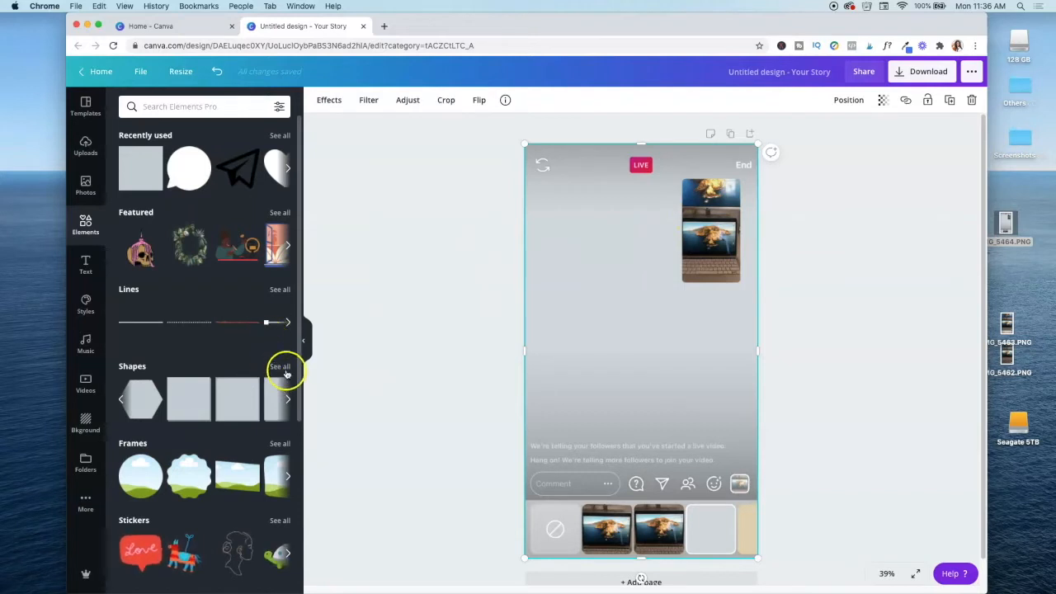
click(280, 366)
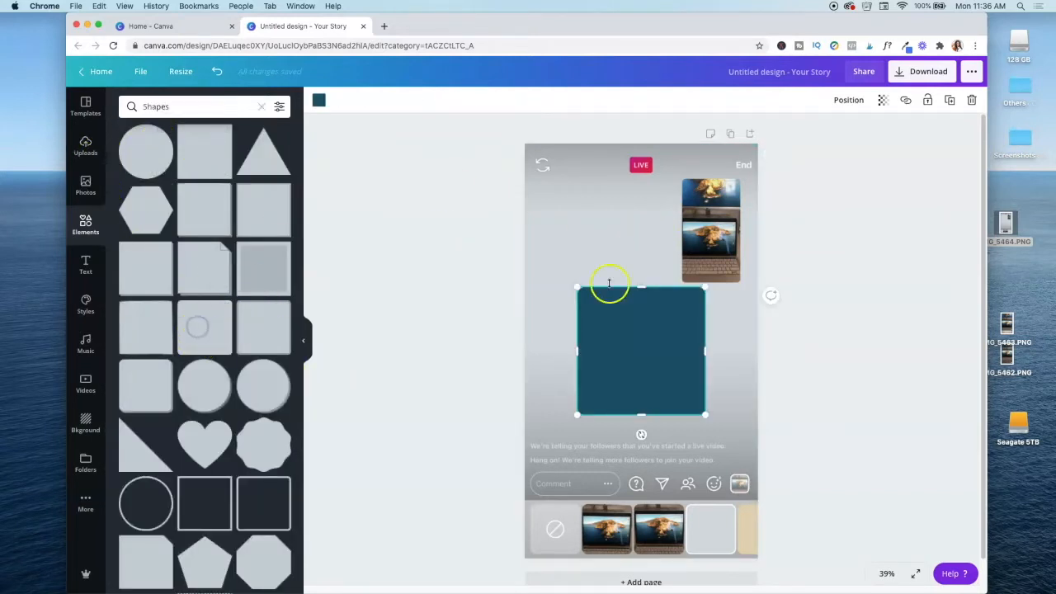
drag(577, 350, 636, 350)
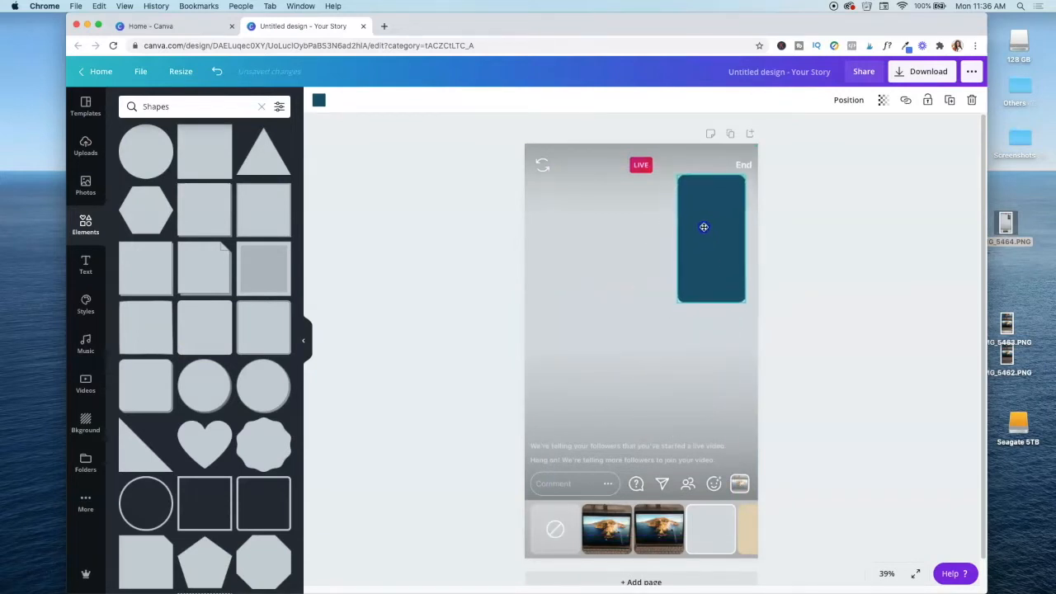
click(711, 227)
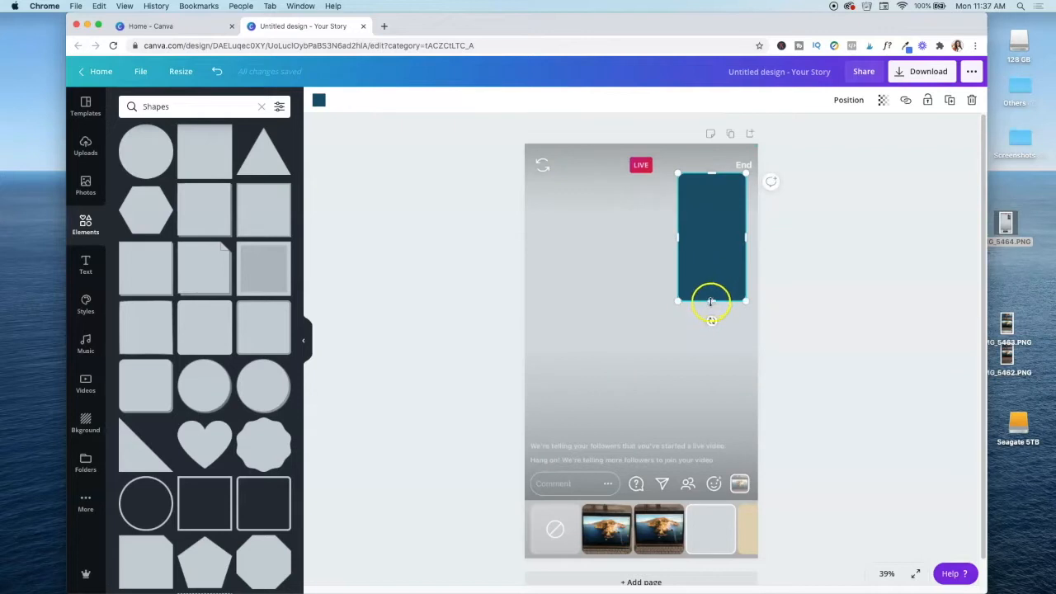
drag(711, 300, 706, 284)
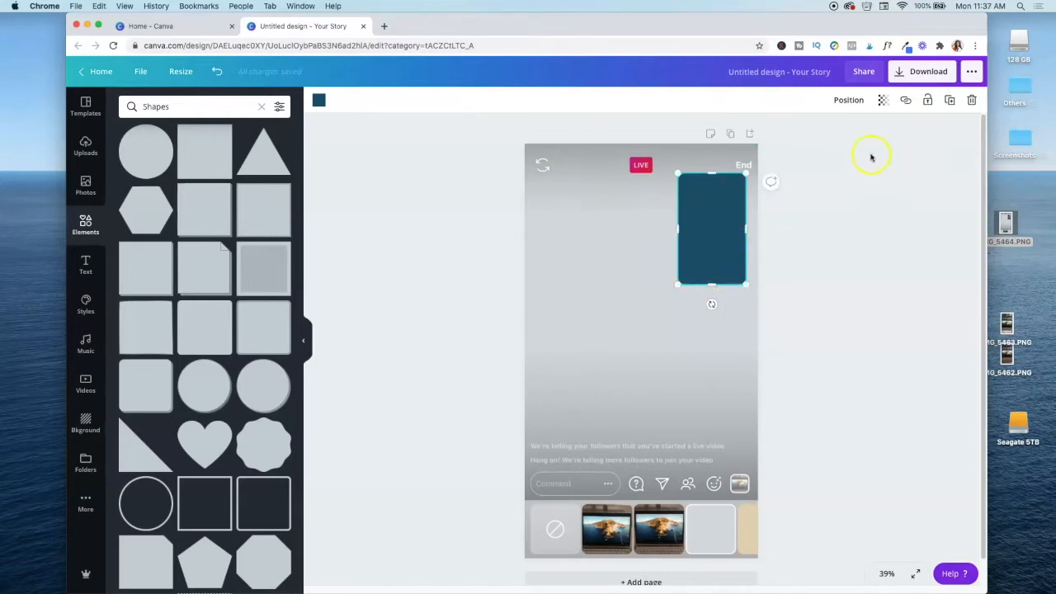
- Lower the rectangle's transparency so it is partly see-through
click(881, 101)
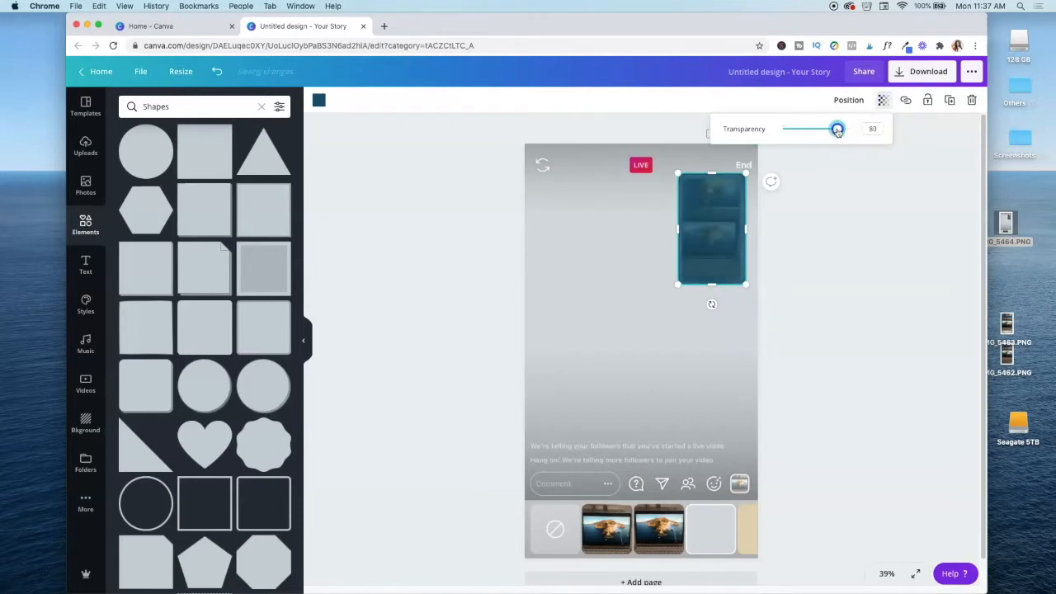
drag(838, 129, 835, 129)
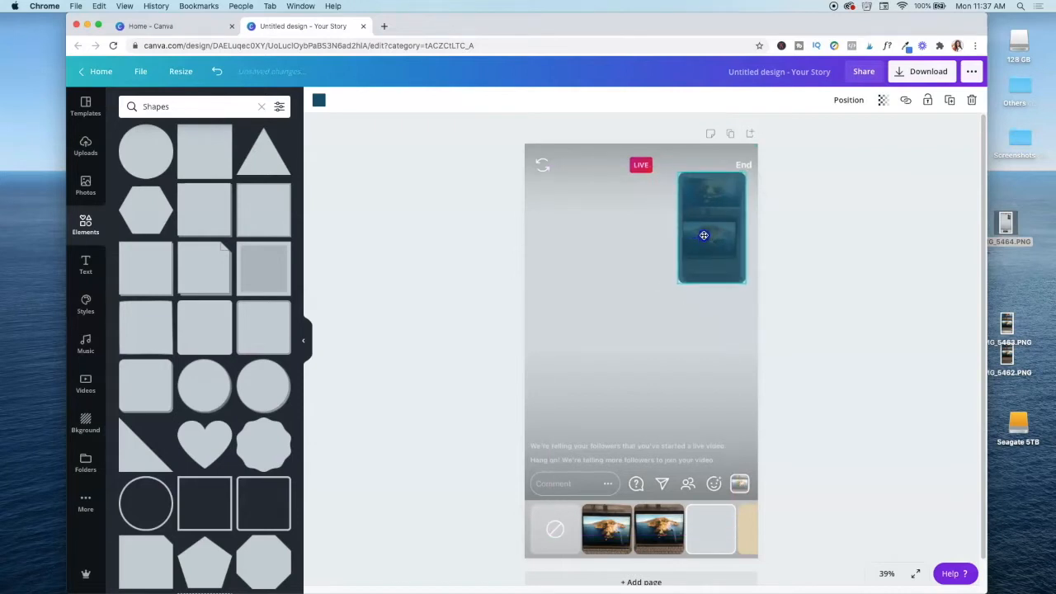
- Add a second dark teal rectangle at the bottom and stretch it to full page width
click(711, 235)
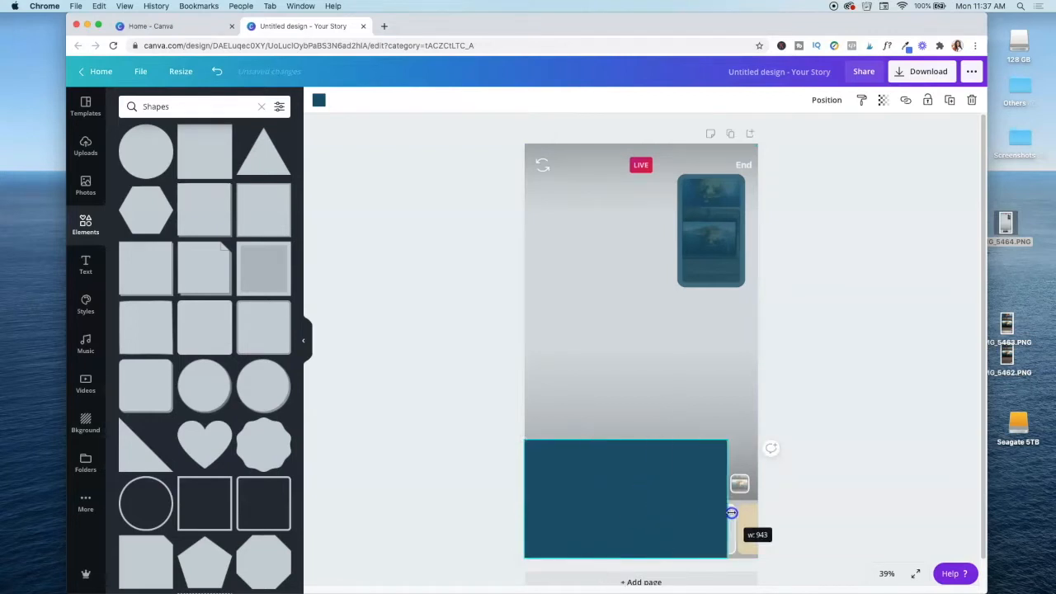
drag(729, 498, 758, 498)
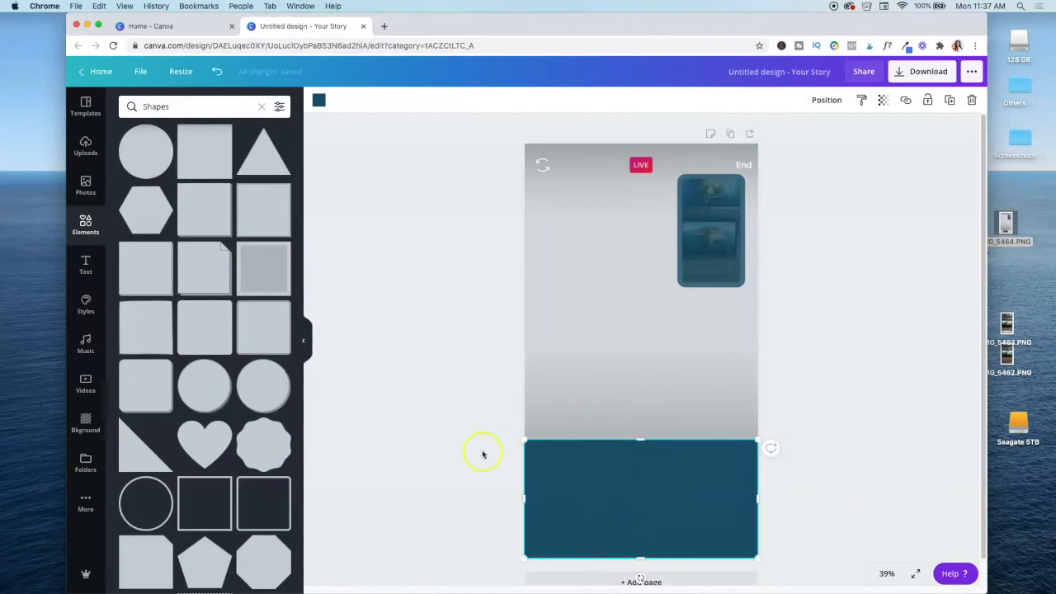
mouse_move(698, 330)
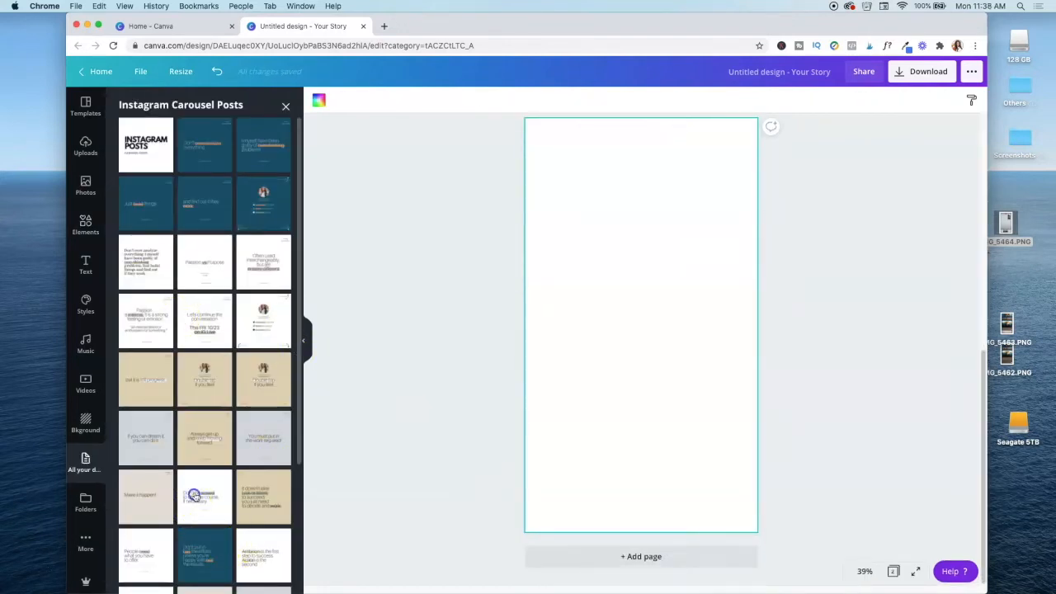
- Add the quote text to page 1 and change its font from Aileron Thin to a heavier, darker one
click(204, 495)
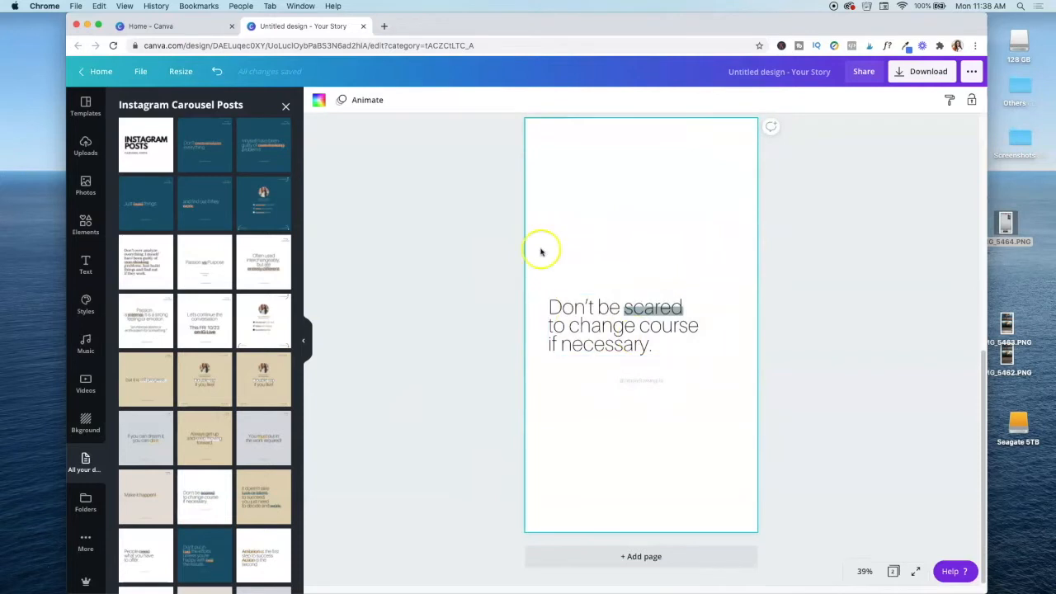
right_click(624, 325)
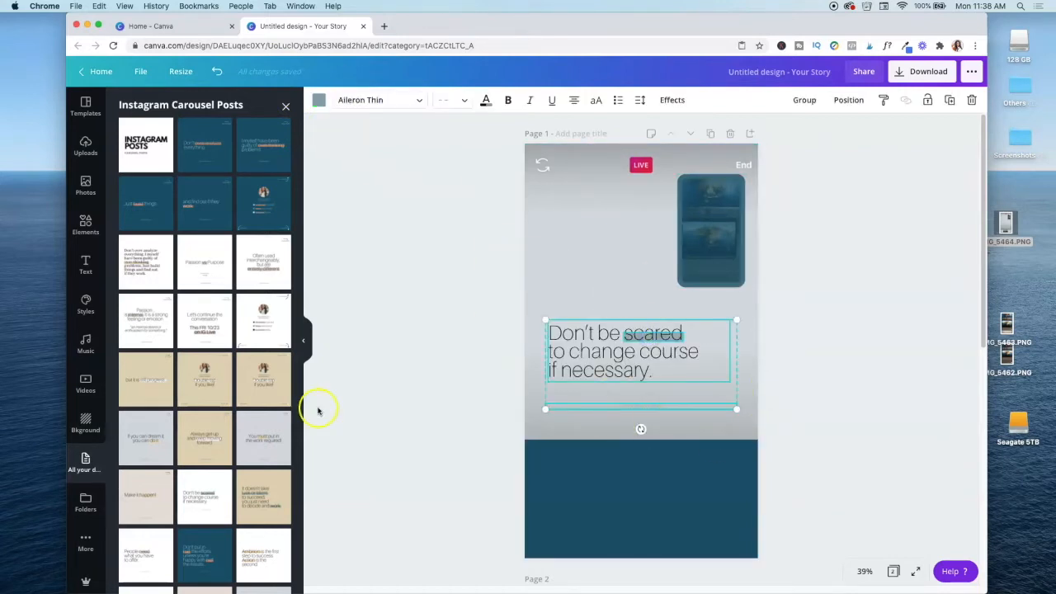
mouse_move(617, 277)
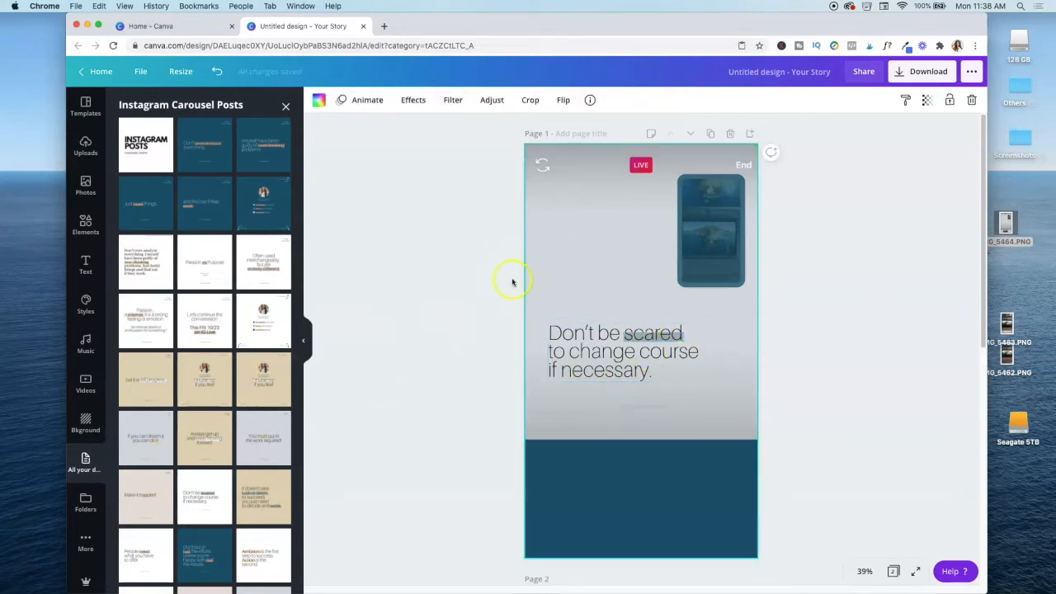
mouse_move(590, 419)
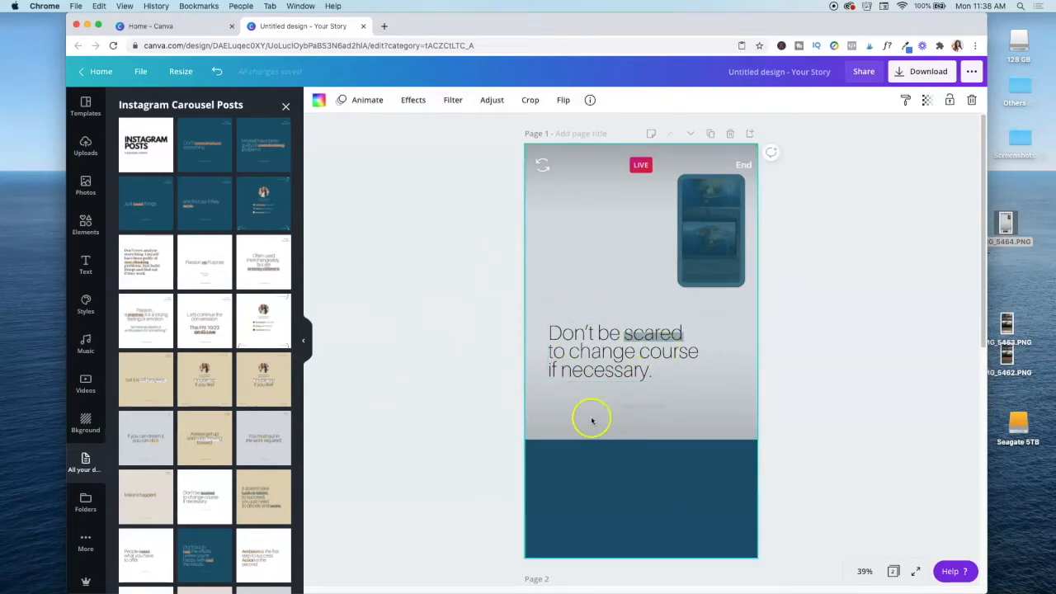
click(623, 350)
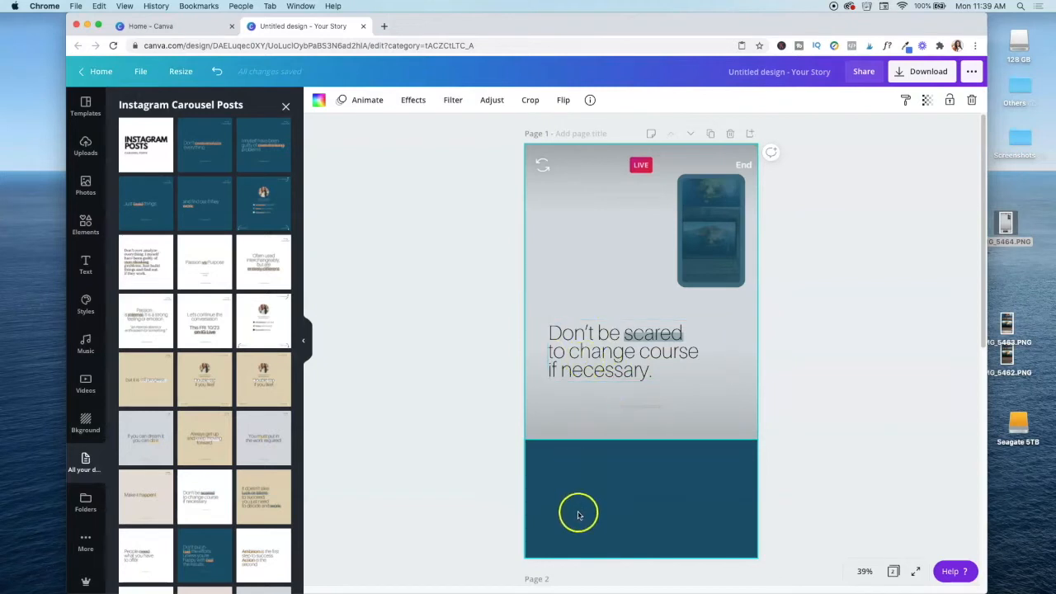
mouse_move(621, 205)
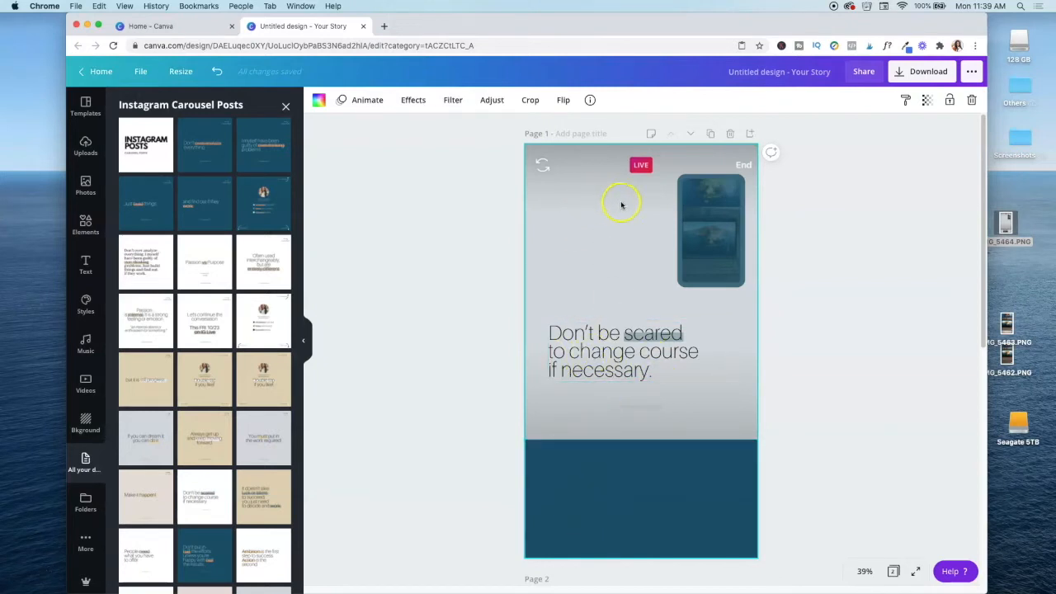
click(618, 350)
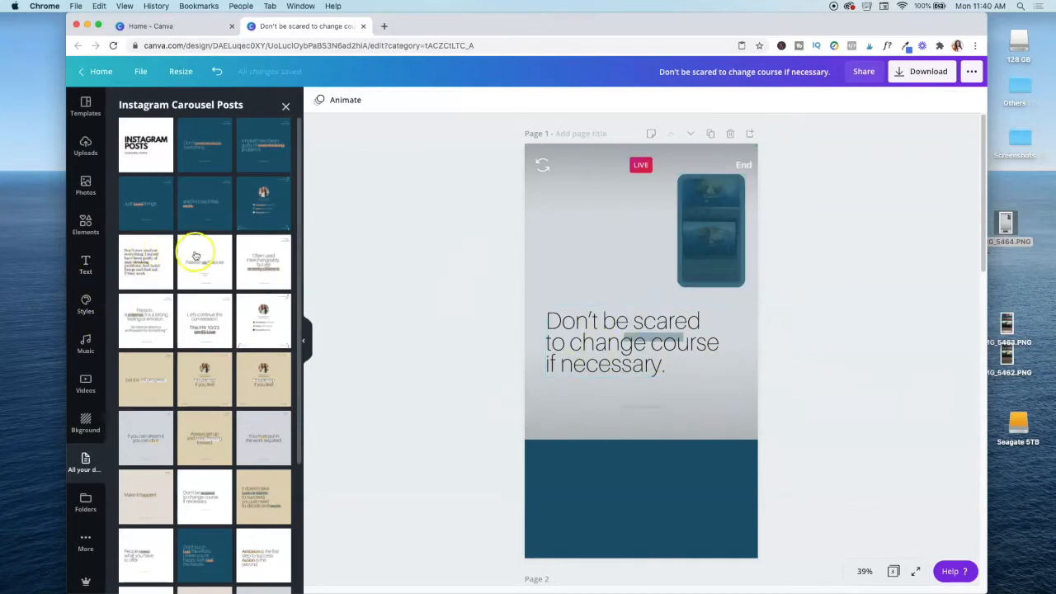
mouse_move(420, 320)
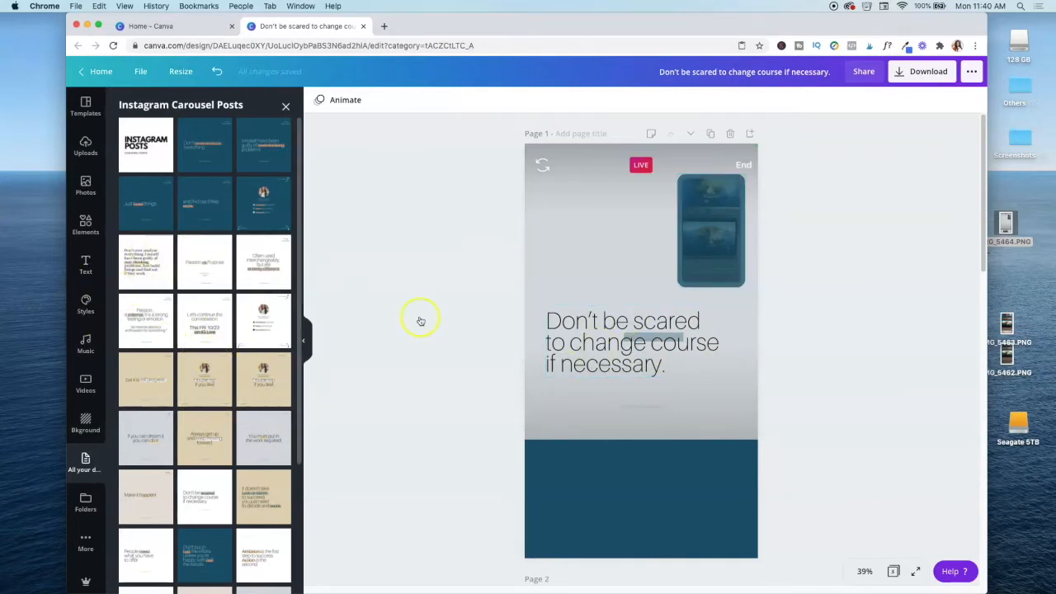
click(652, 355)
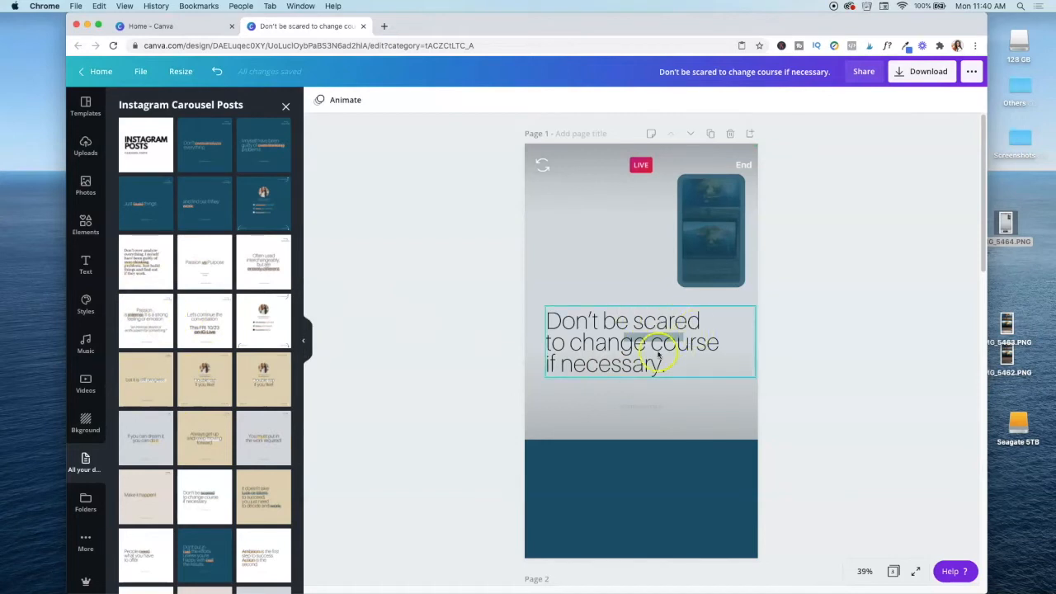
- Move down to page 2 and add a heading text box from the Text panel
scroll(down, 3)
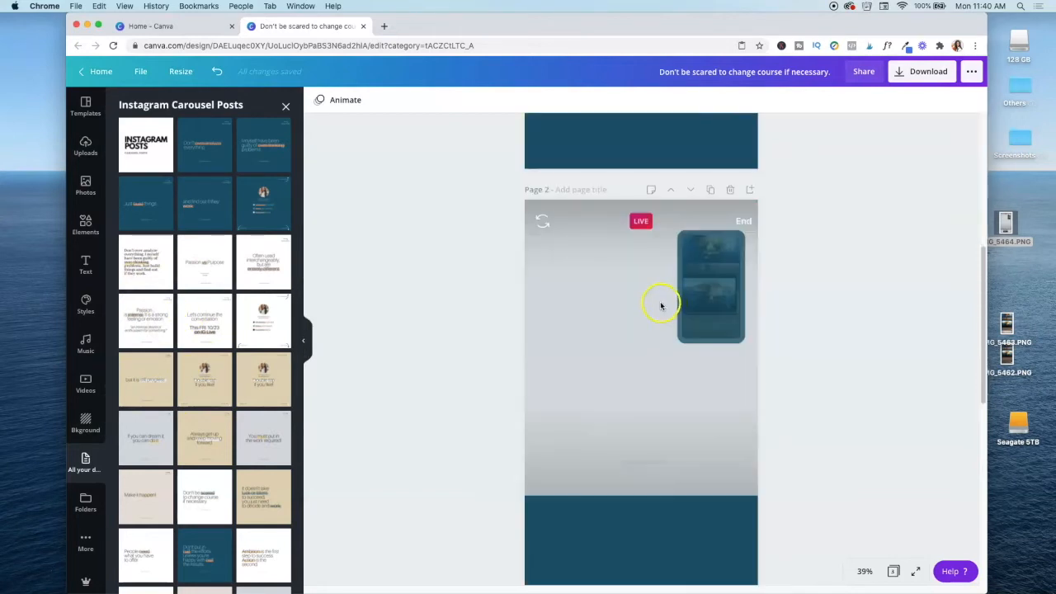
scroll(down, 3)
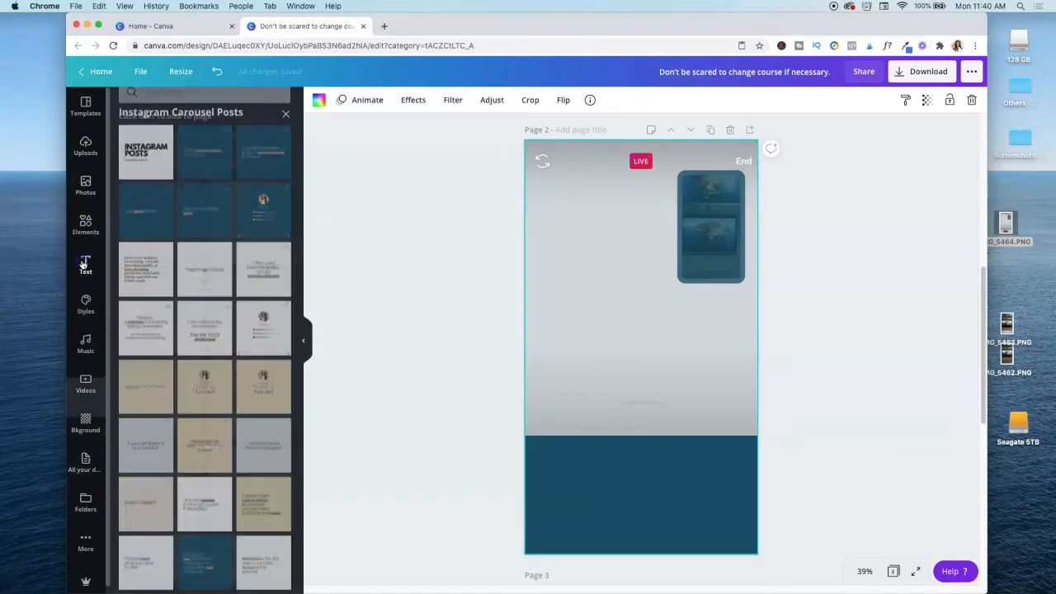
click(86, 266)
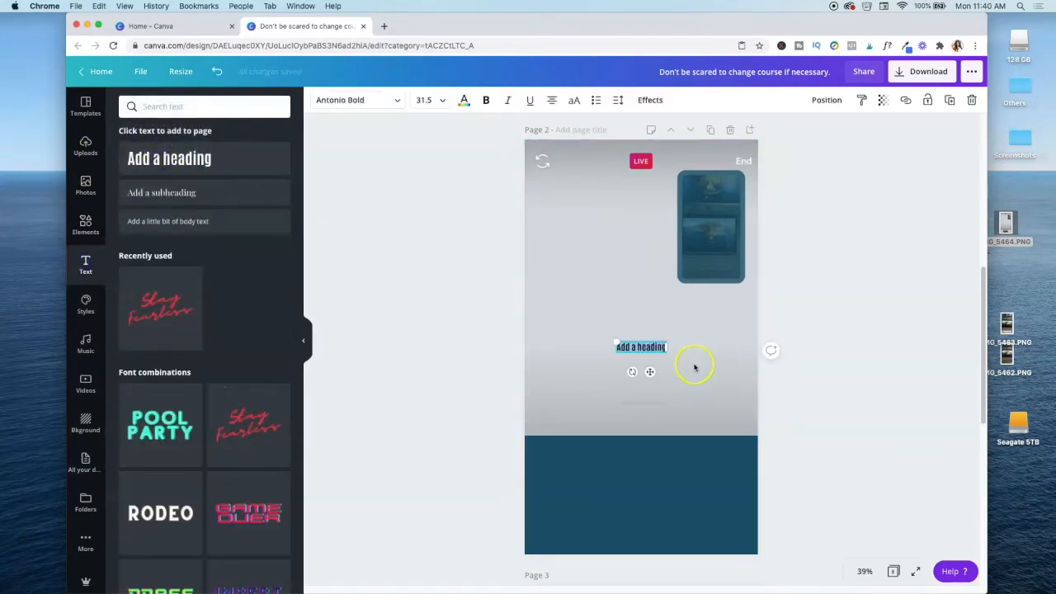
mouse_move(247, 426)
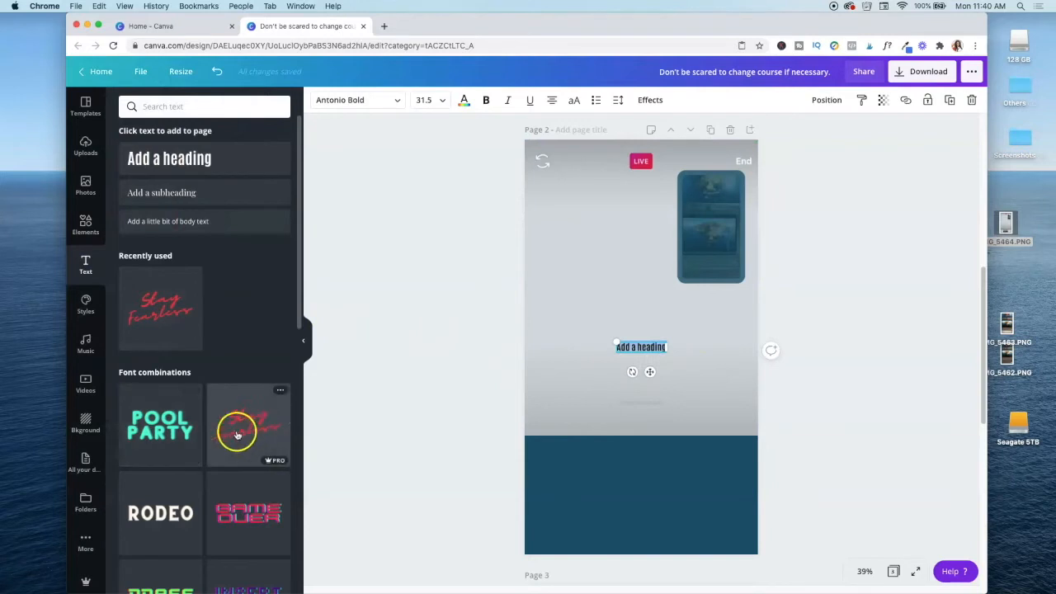
- Insert the red script Stay Fearless font combination onto page 2
click(247, 426)
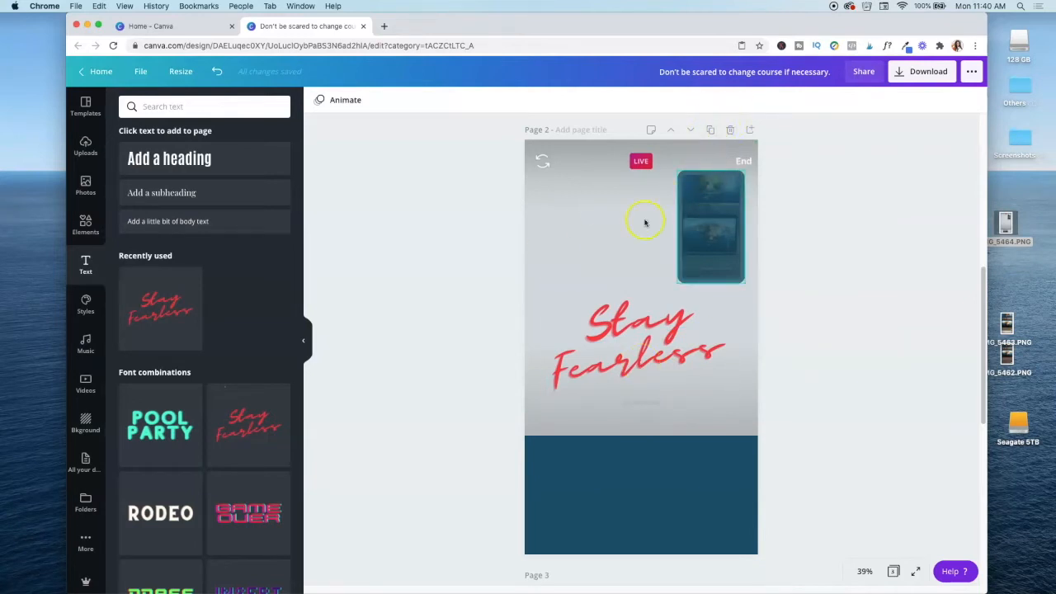
mouse_move(706, 481)
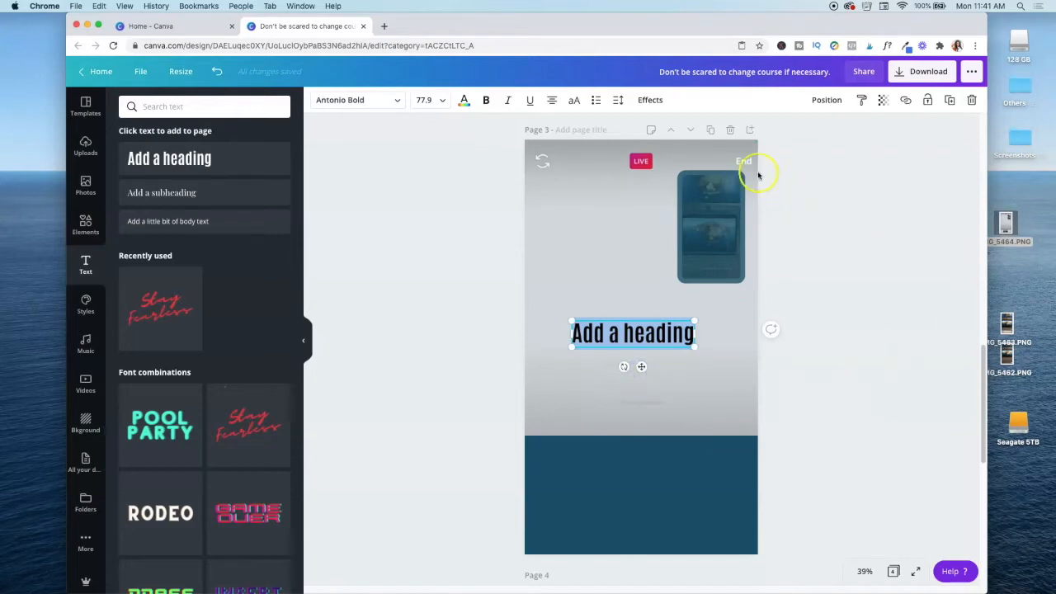
mouse_move(709, 130)
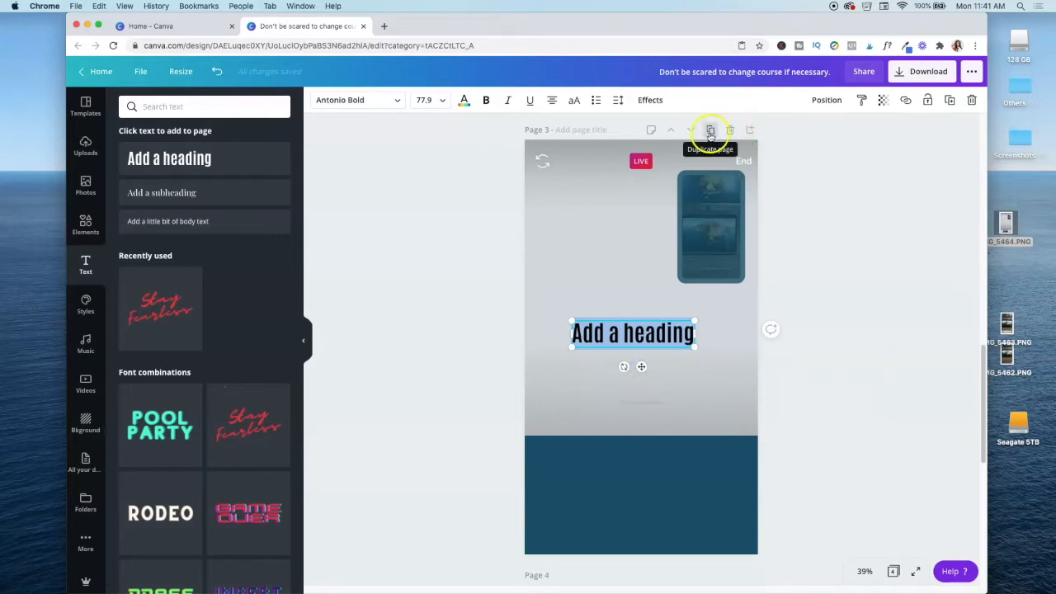
mouse_move(679, 204)
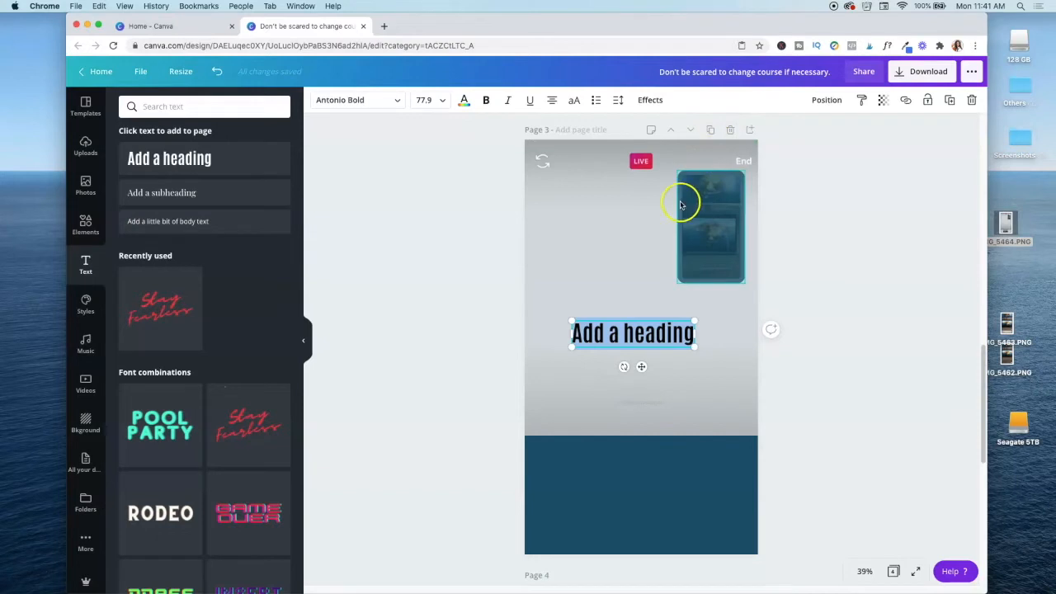
mouse_move(710, 129)
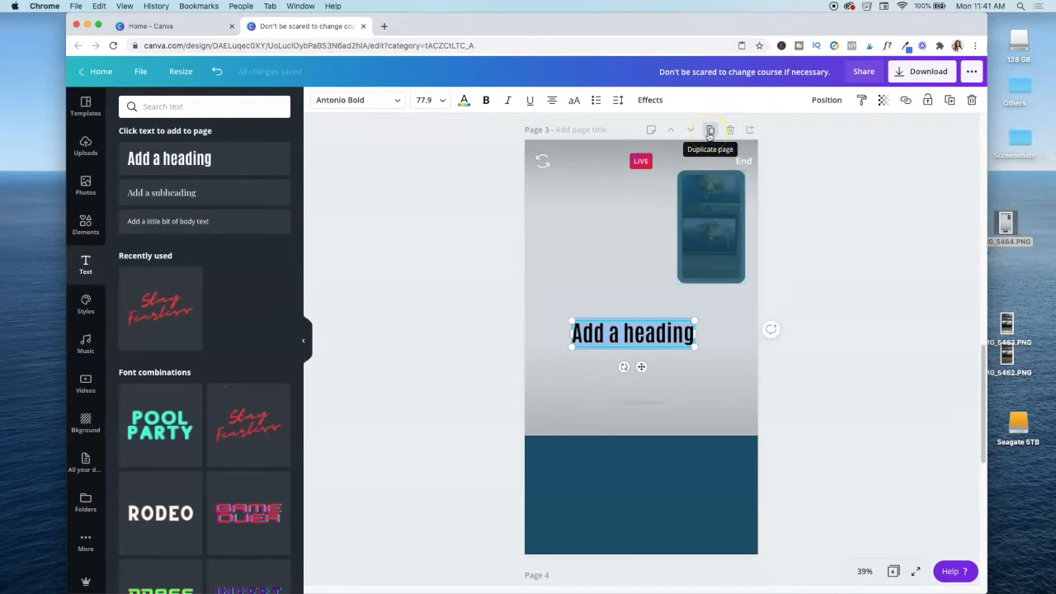
- Duplicate the slide with the large Add a heading text to create another page
click(709, 129)
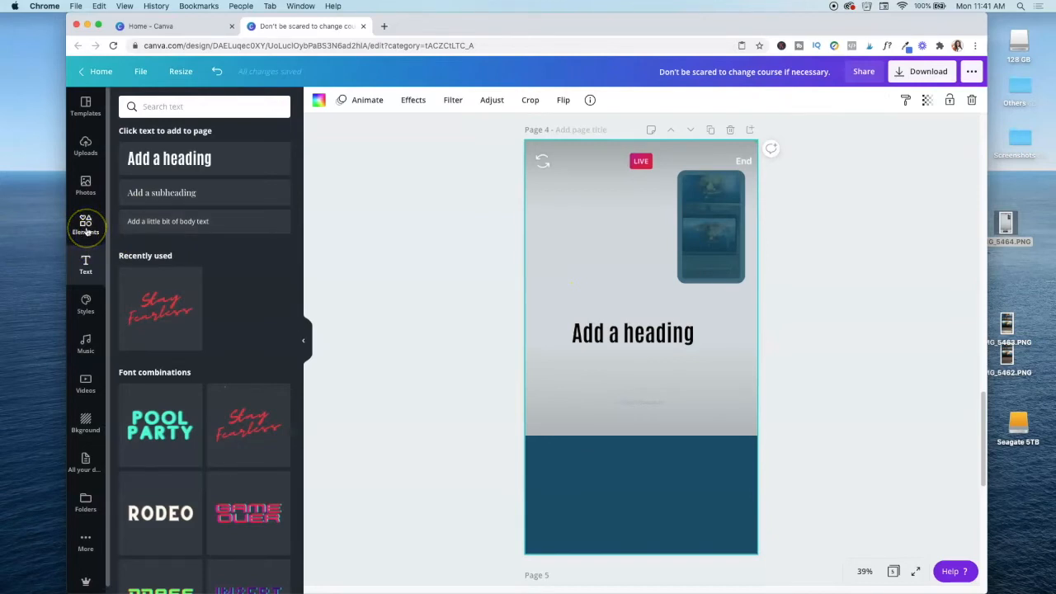
mouse_move(86, 228)
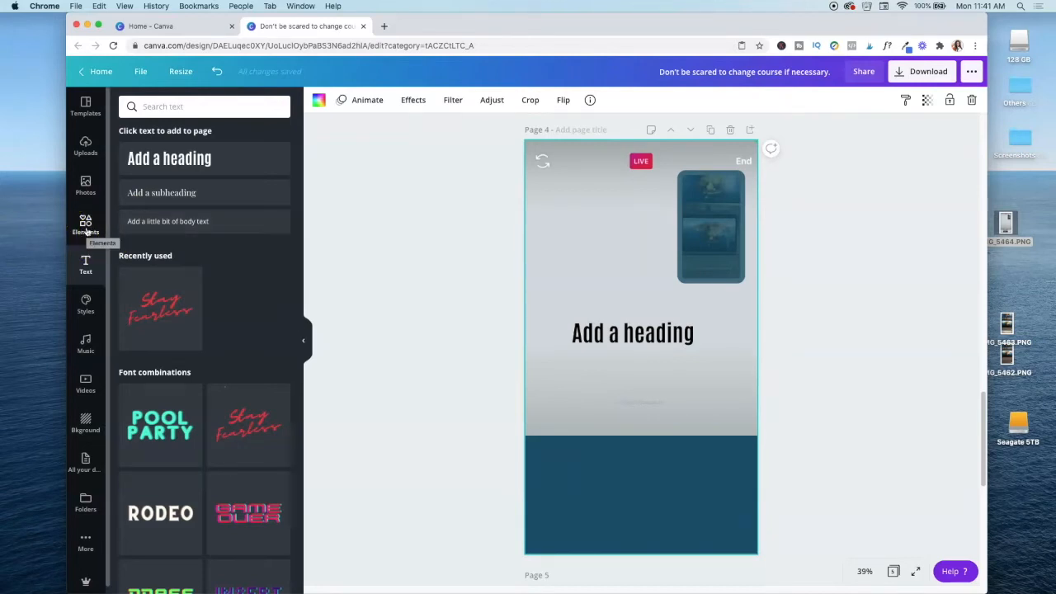
- Insert the ring-light filming illustration from Elements above the heading on the newest slide
text(Shapes)
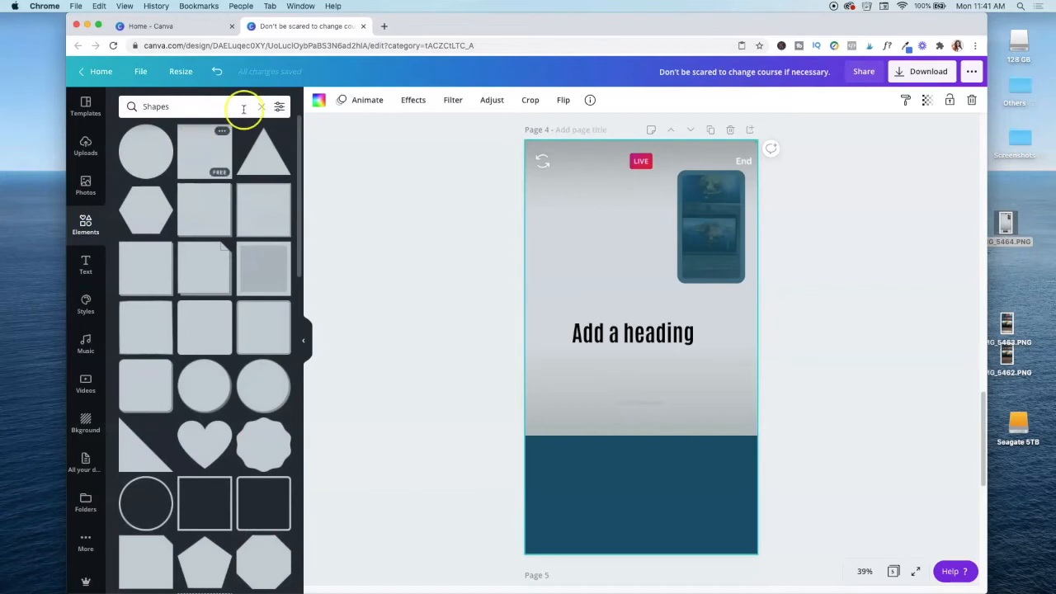
click(260, 106)
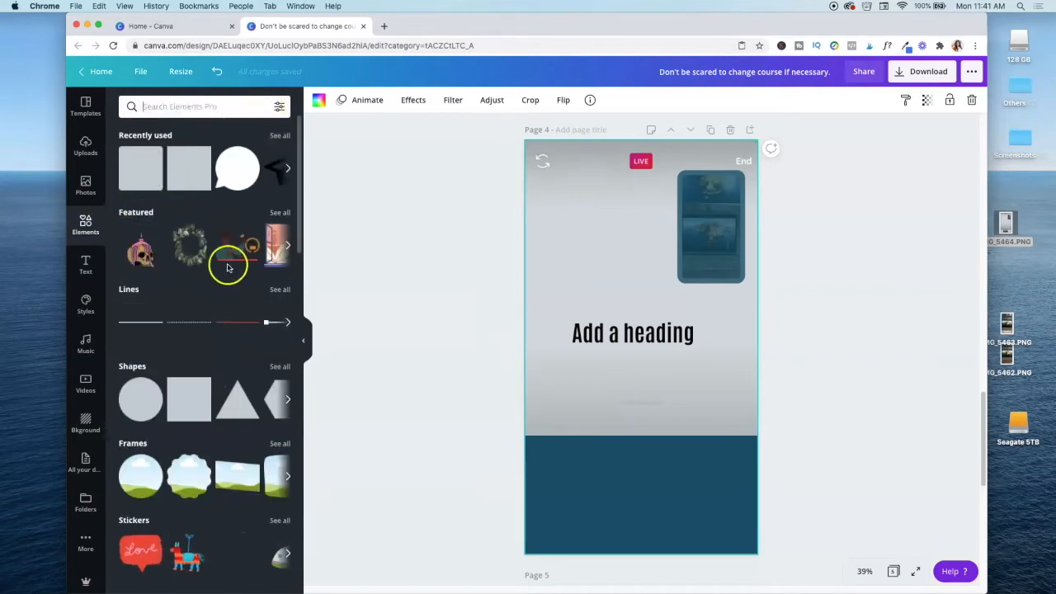
click(227, 244)
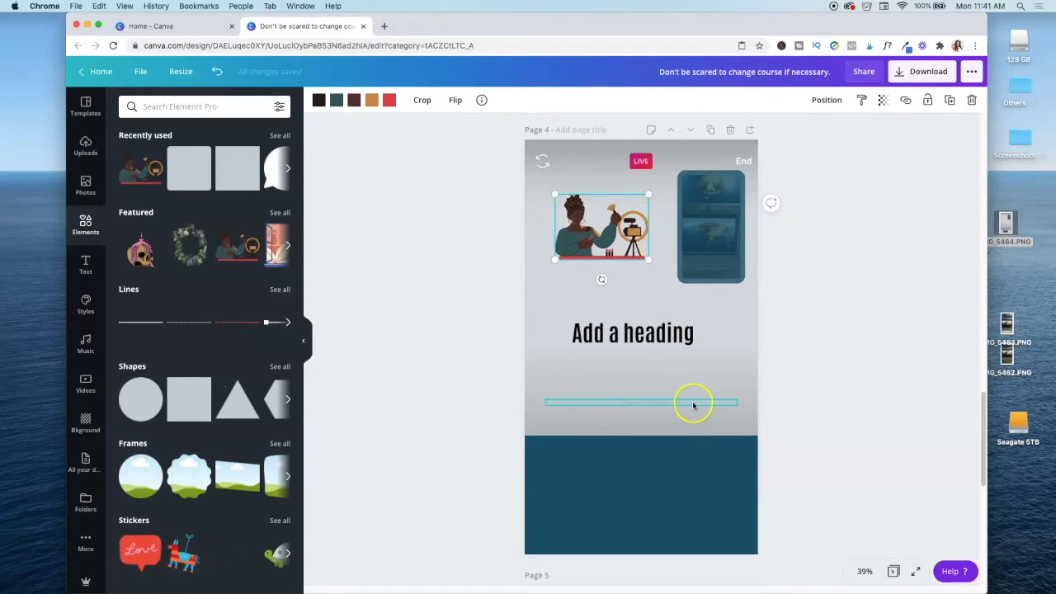
click(640, 403)
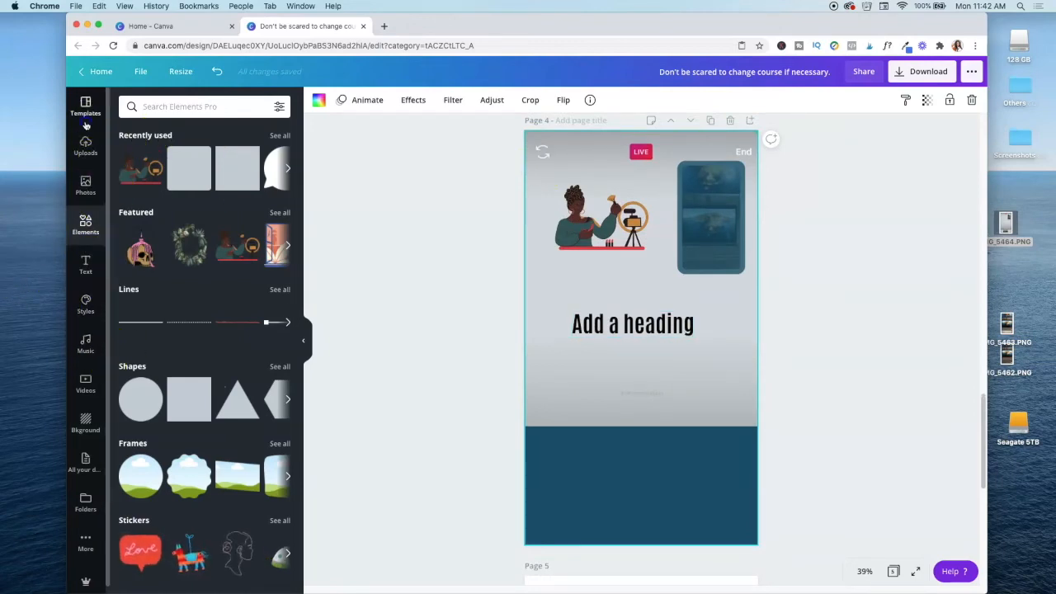
- Show the Instagram Story templates list again and move down to the empty fifth page
click(86, 106)
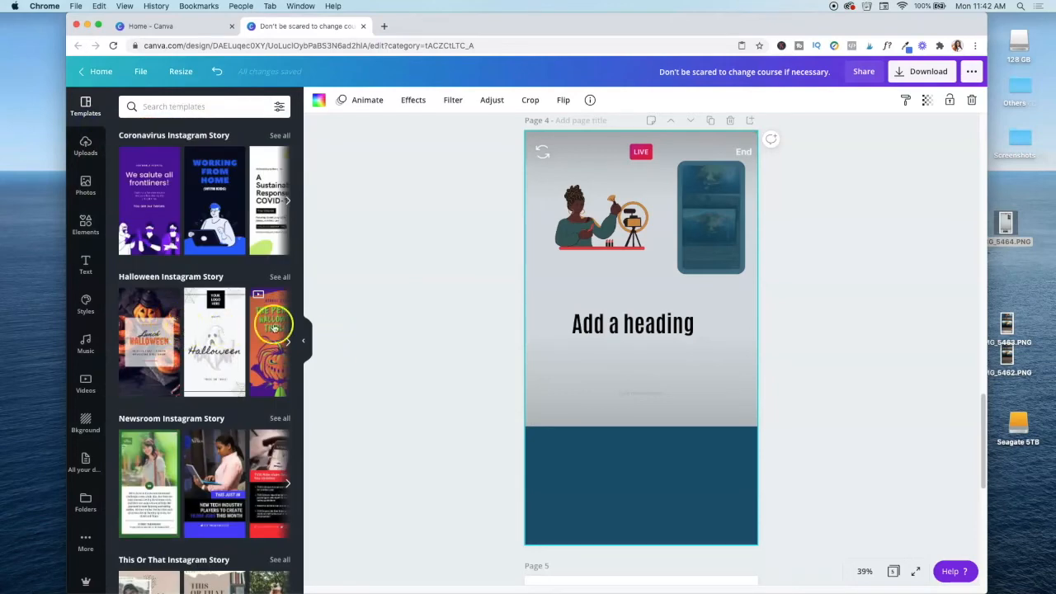
scroll(down, 3)
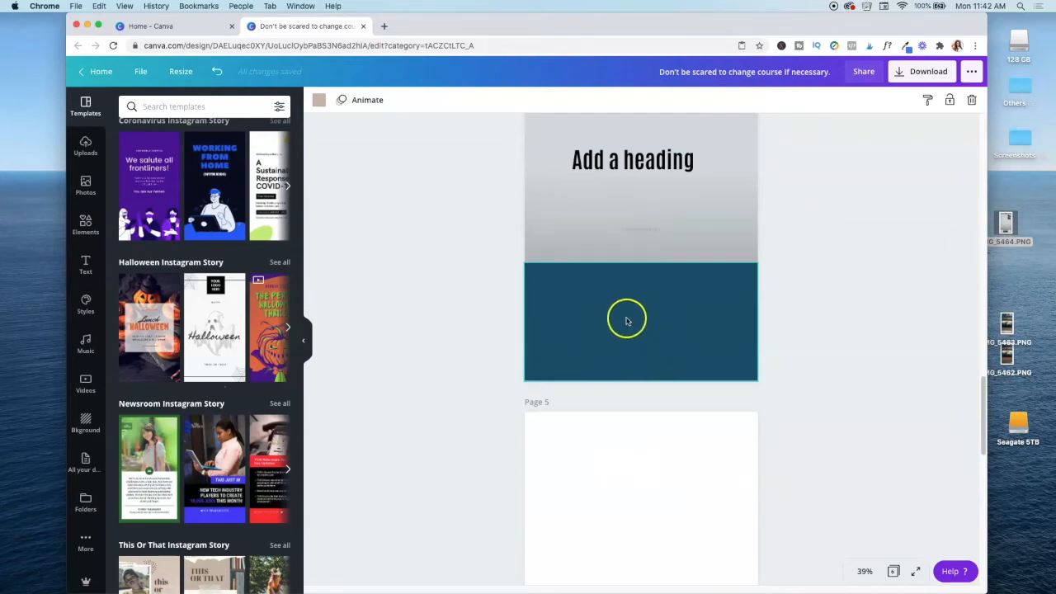
- Make the teal bottom bar translucent and place it on the This or That page
click(640, 320)
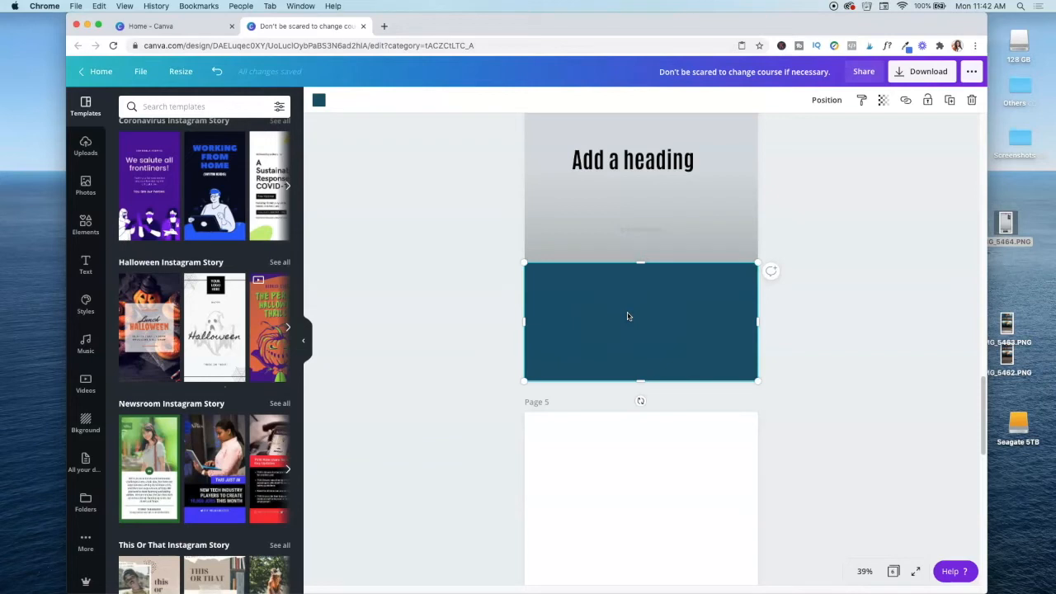
mouse_move(699, 130)
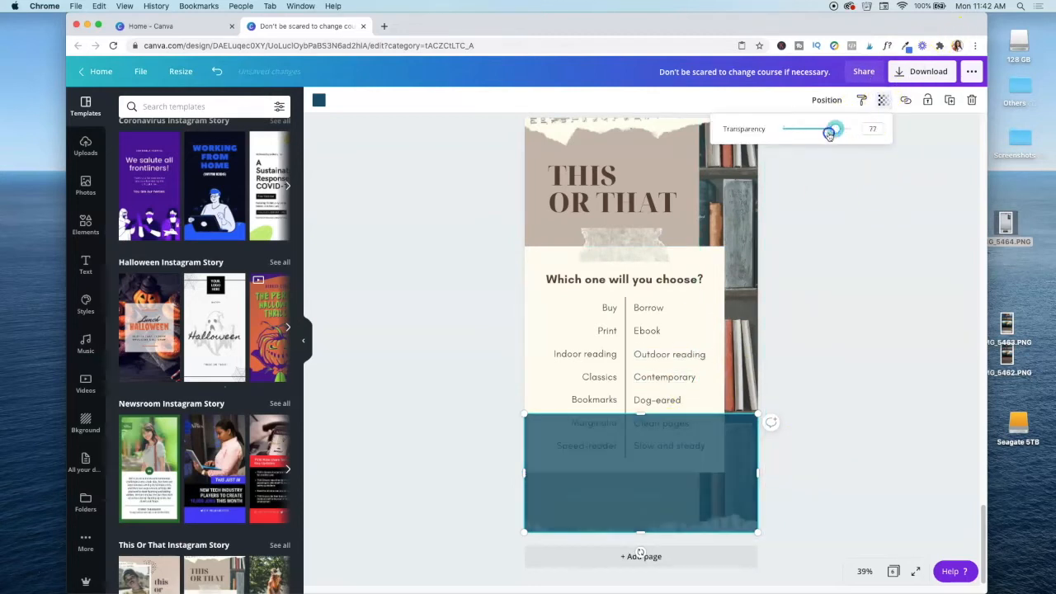
drag(833, 129, 819, 128)
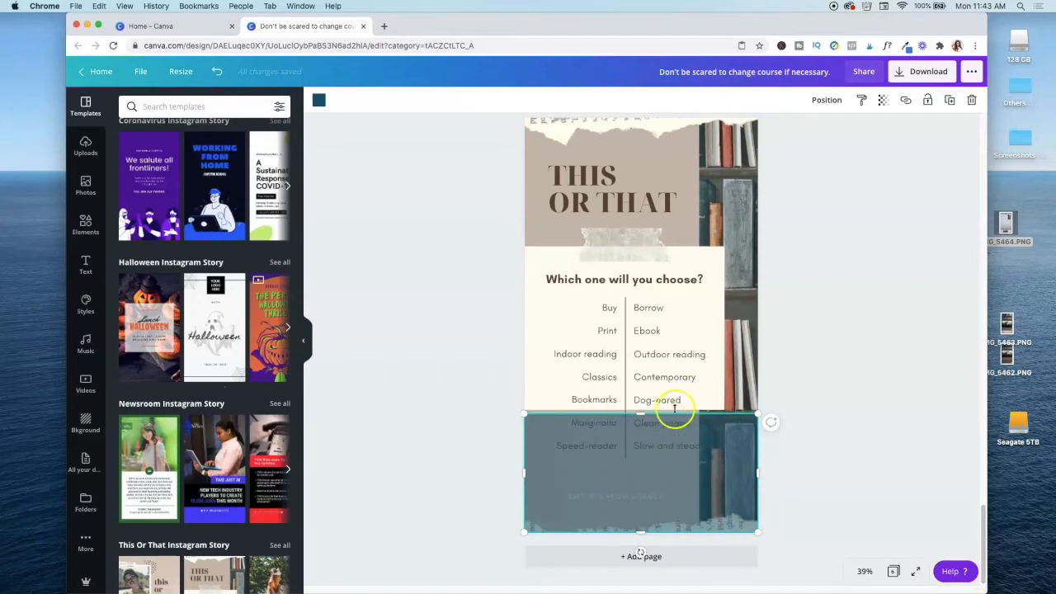
scroll(down, 3)
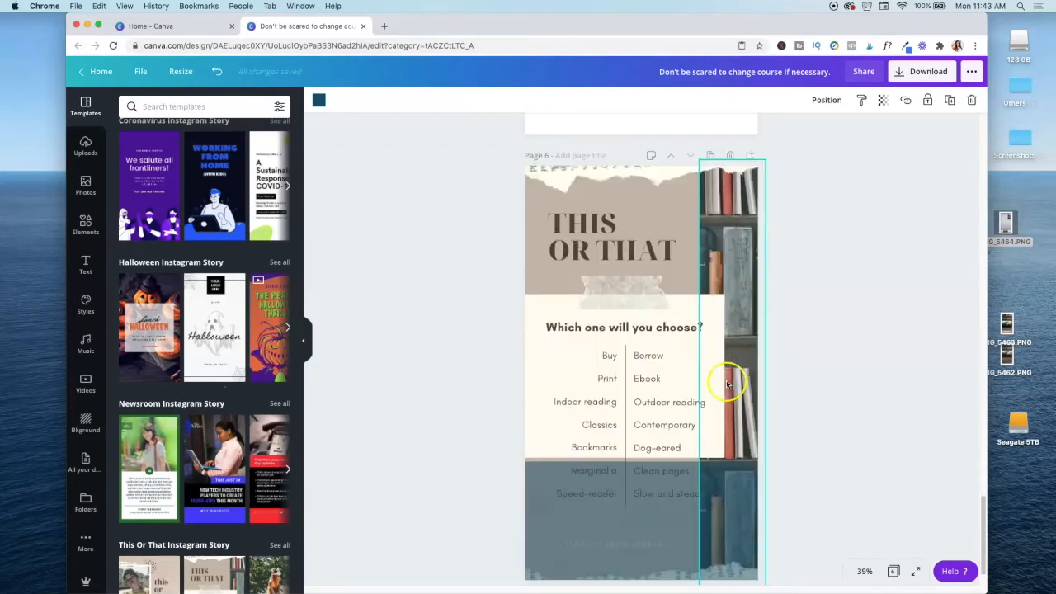
scroll(down, 3)
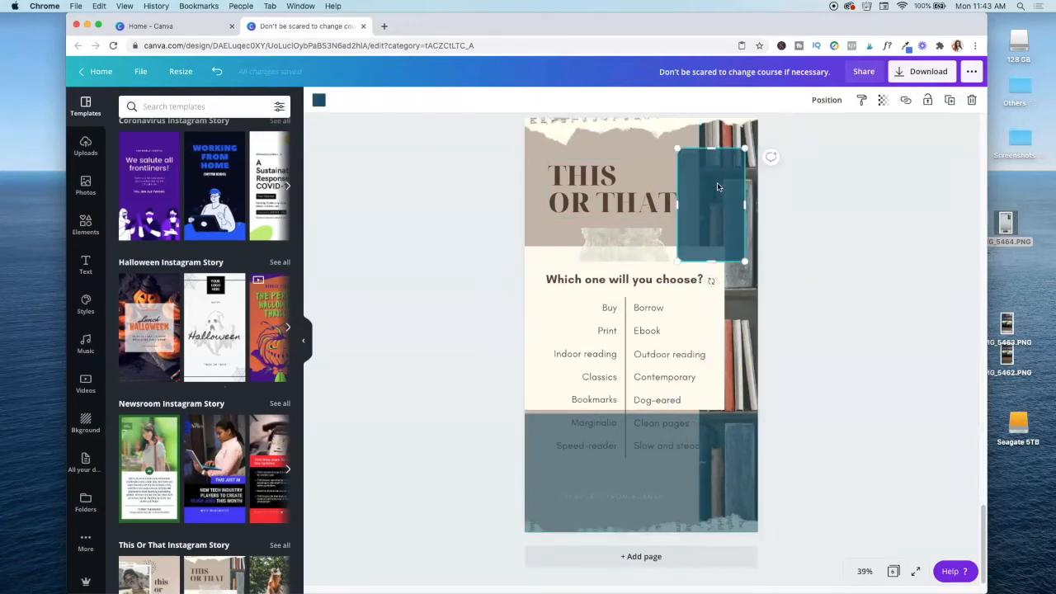
click(607, 188)
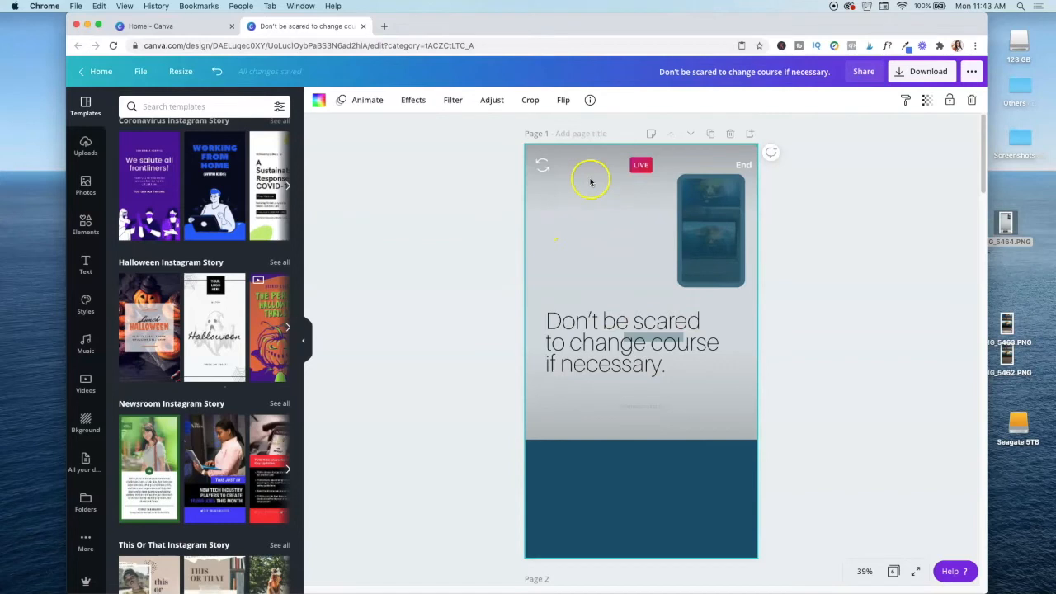
mouse_move(574, 165)
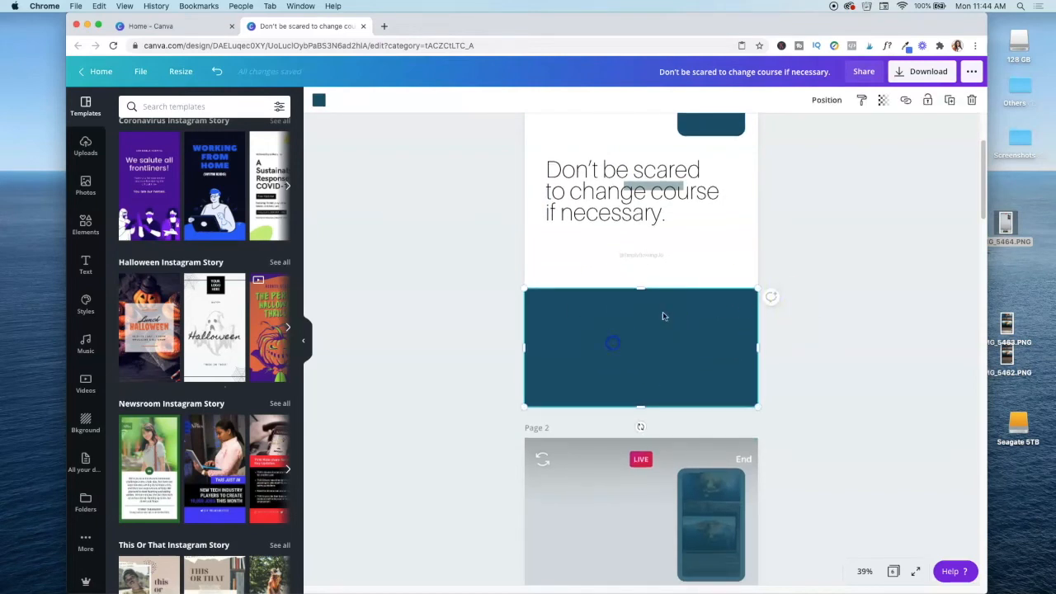
- Scroll down page 1 to check the face box, quote and bottom bar on white
scroll(down, 3)
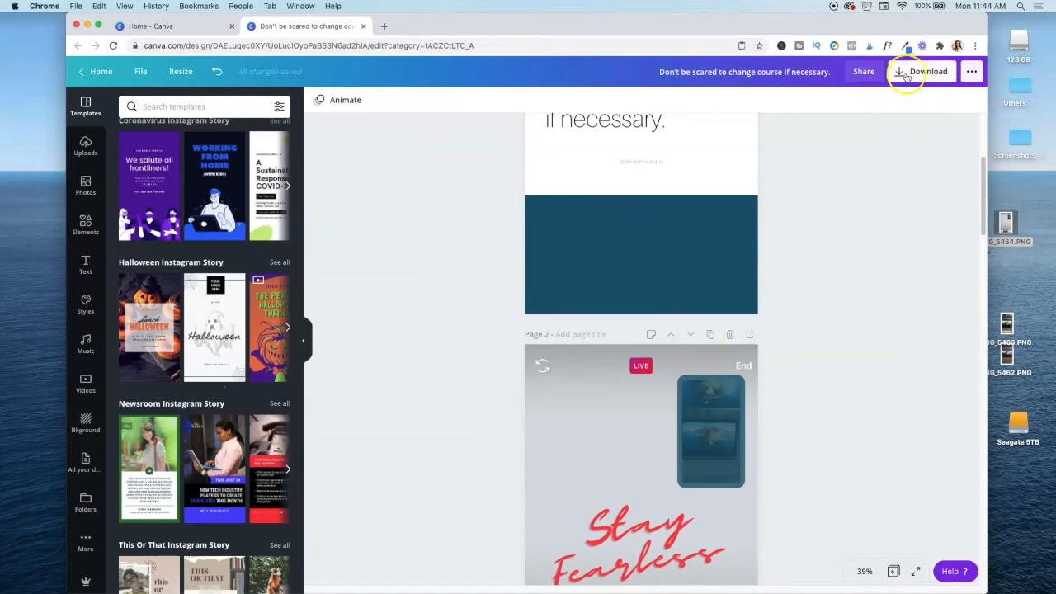
- Set the download to PNG and confirm All pages (6) are selected for export
click(927, 73)
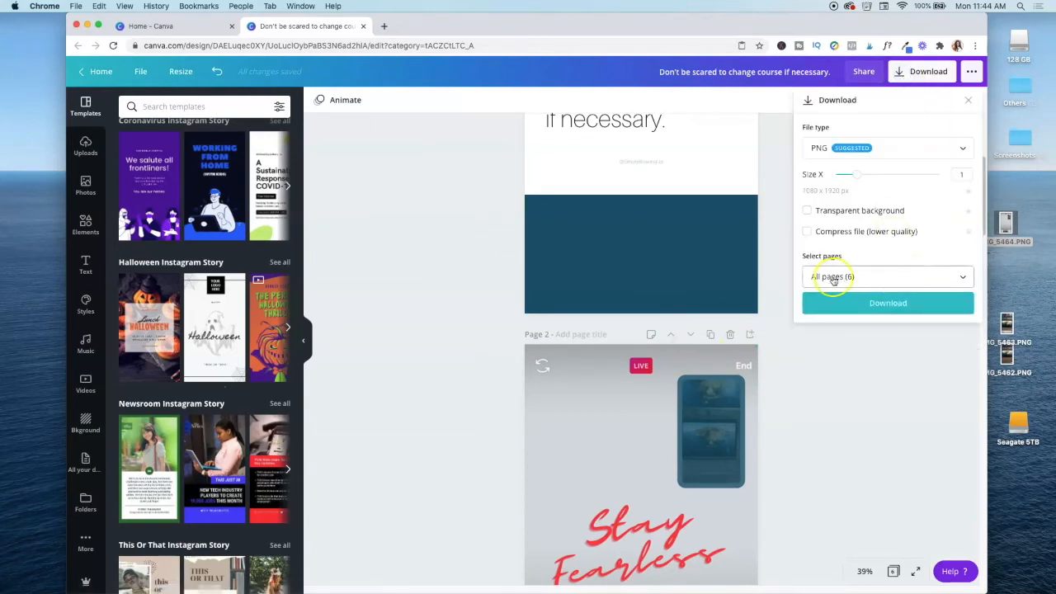
mouse_move(904, 281)
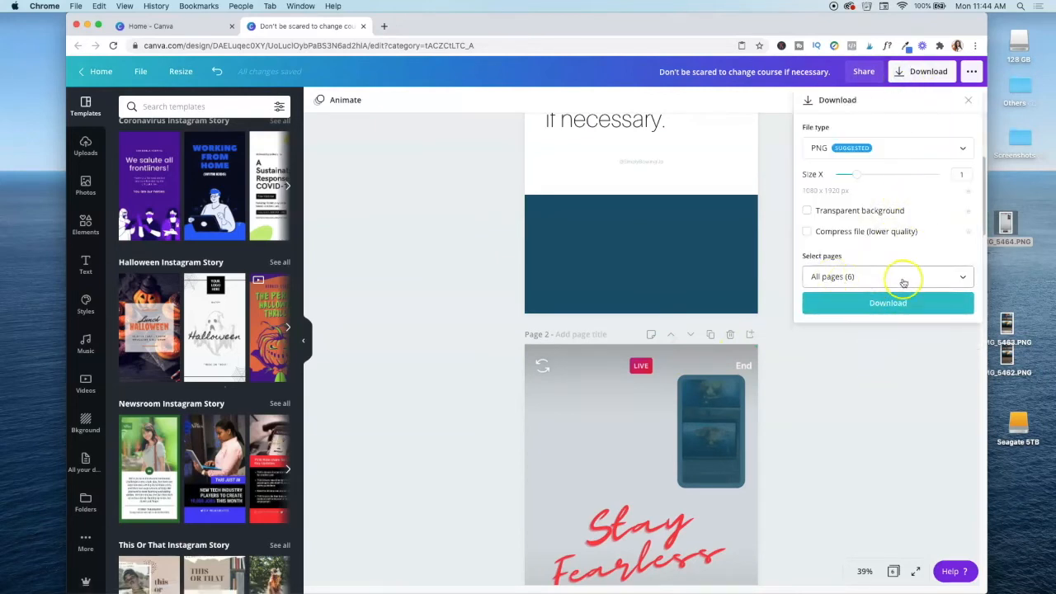
click(888, 278)
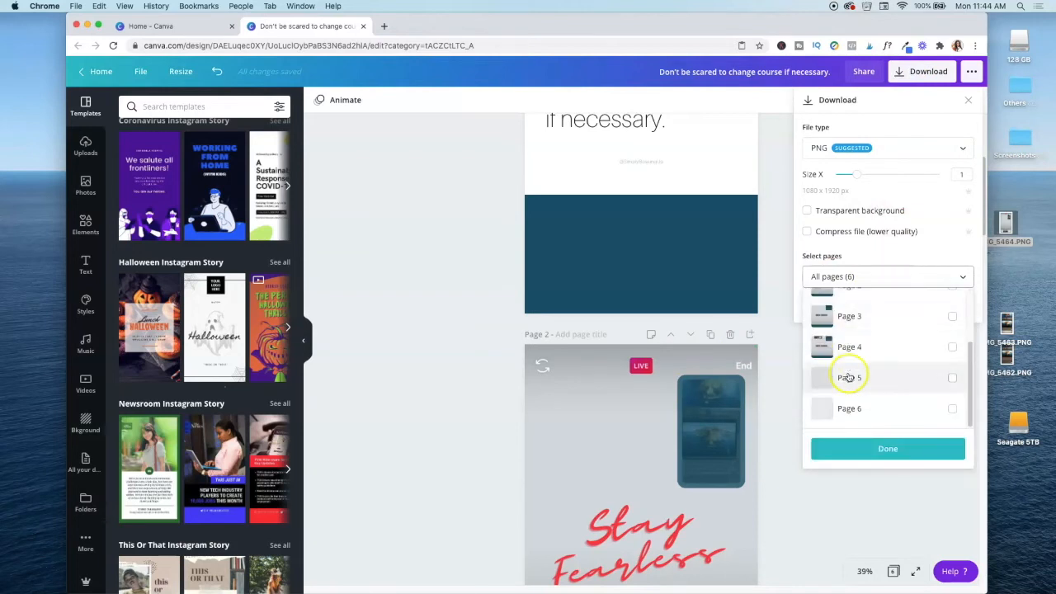
mouse_move(904, 371)
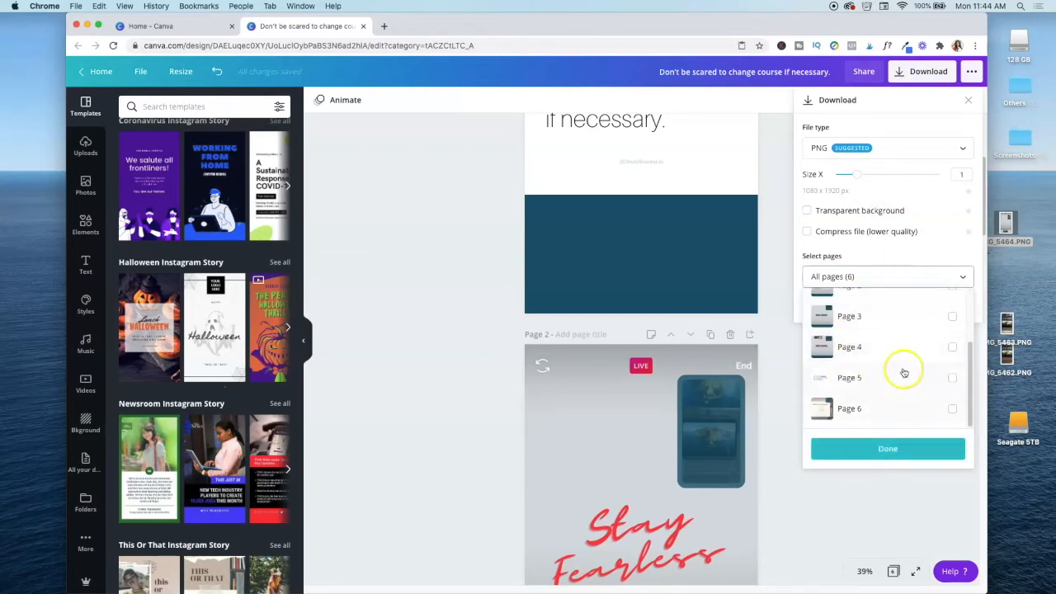
mouse_move(897, 423)
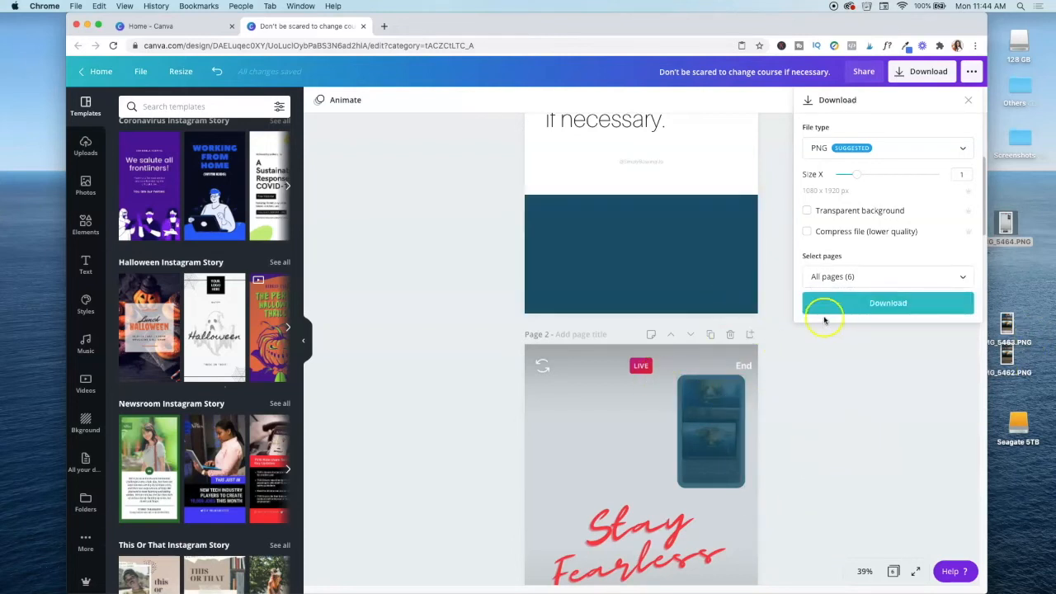
mouse_move(950, 370)
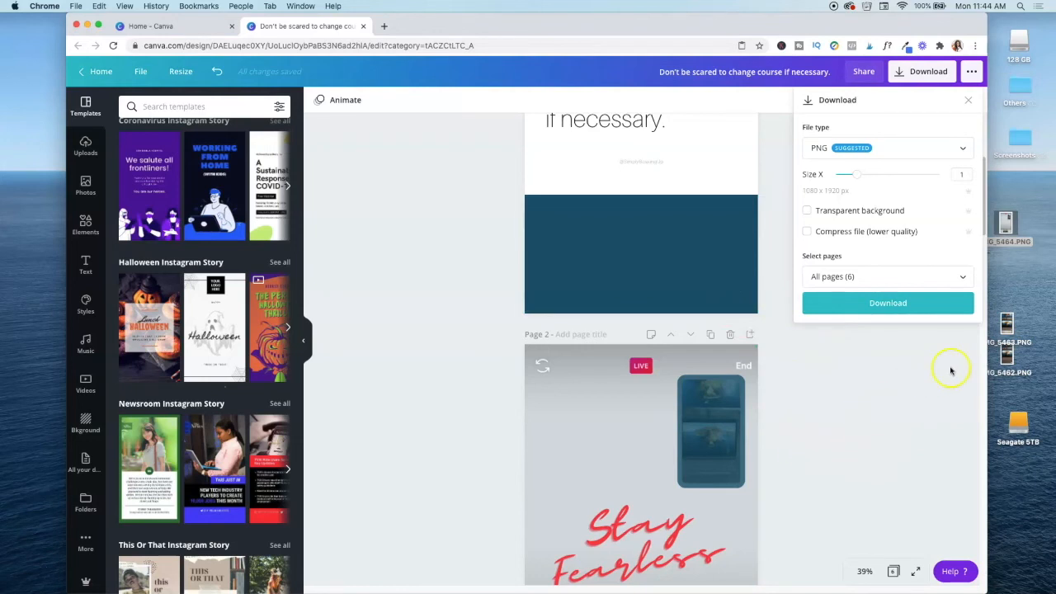
mouse_move(841, 432)
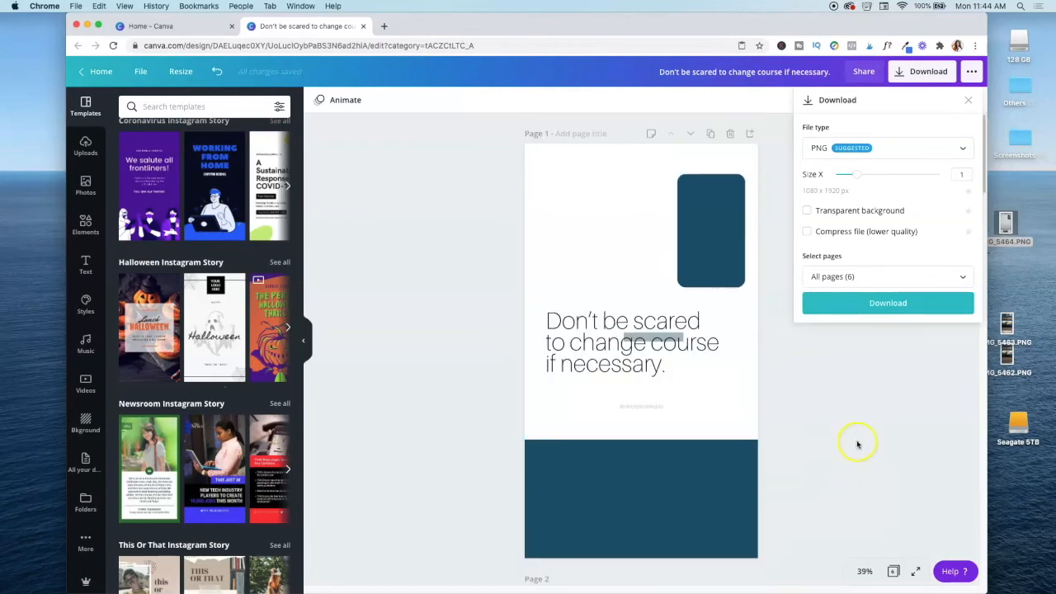
- Close the download panel and scroll to the placeholder-wording slide templates
click(882, 277)
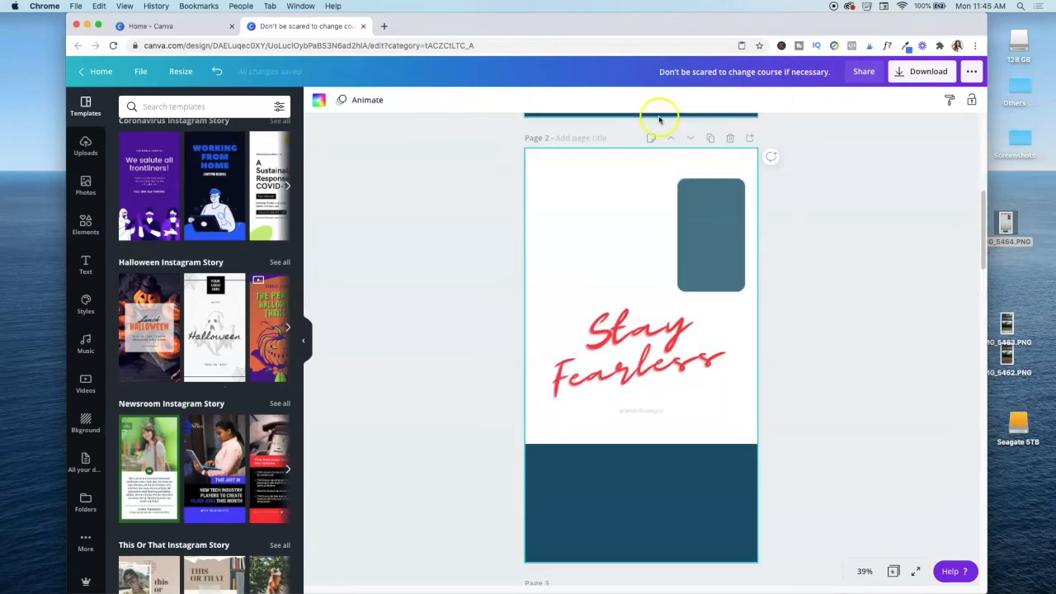
click(711, 234)
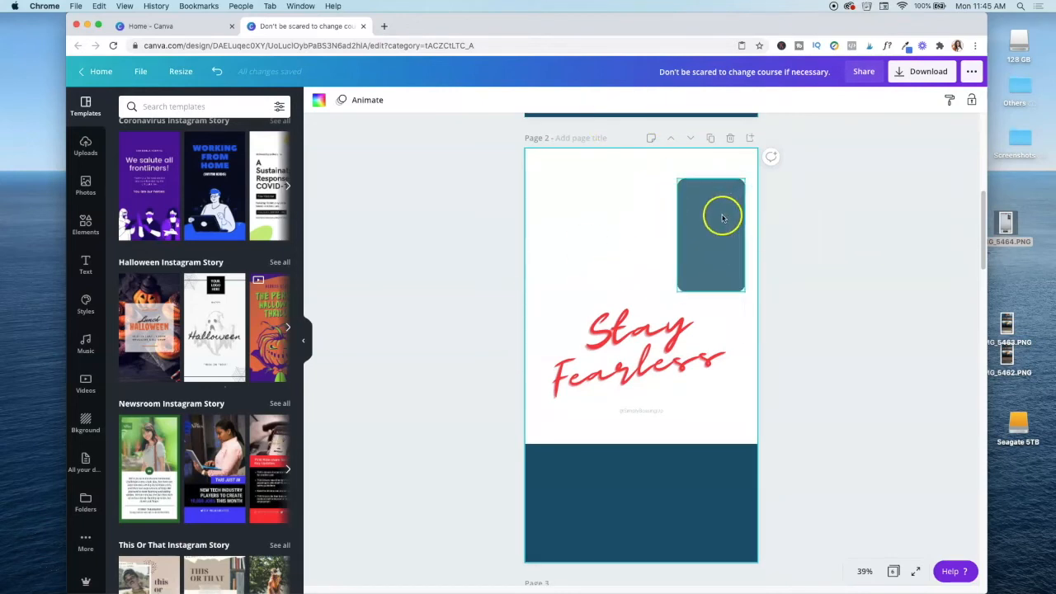
scroll(down, 3)
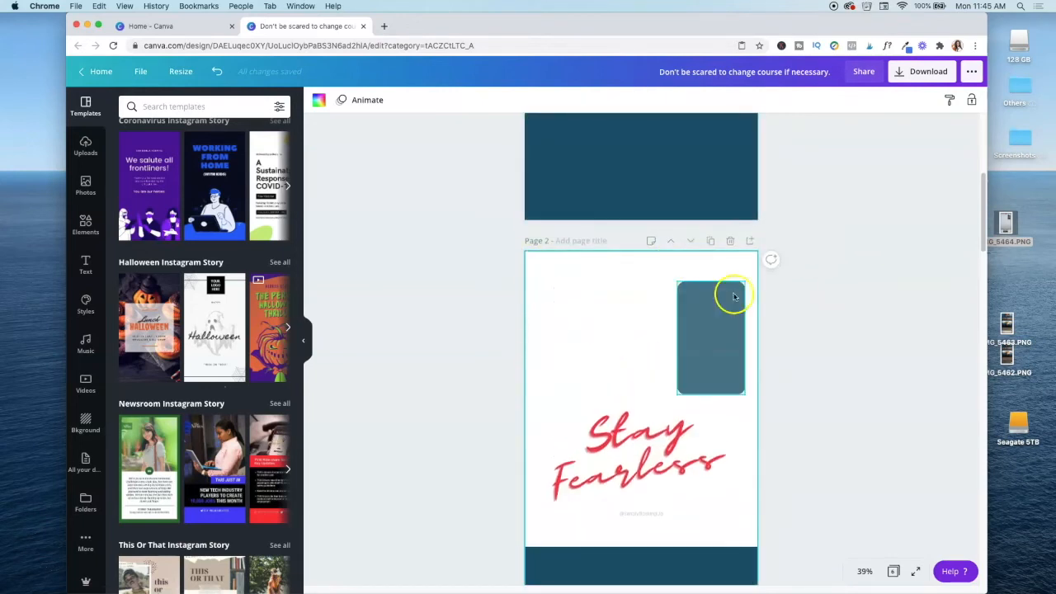
scroll(down, 3)
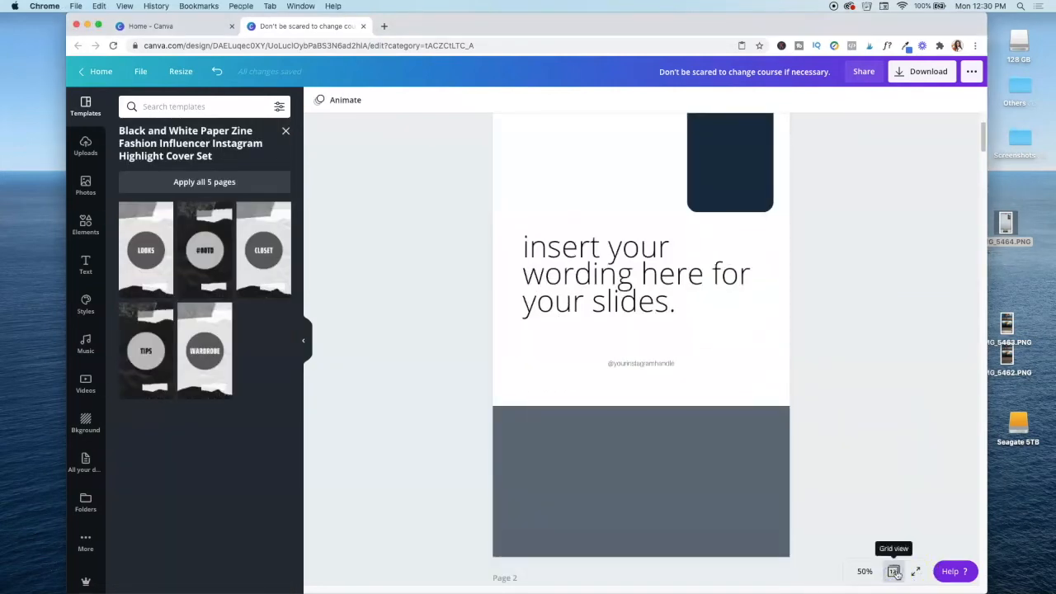
- Switch to grid view to lay out all twelve pages together
click(894, 571)
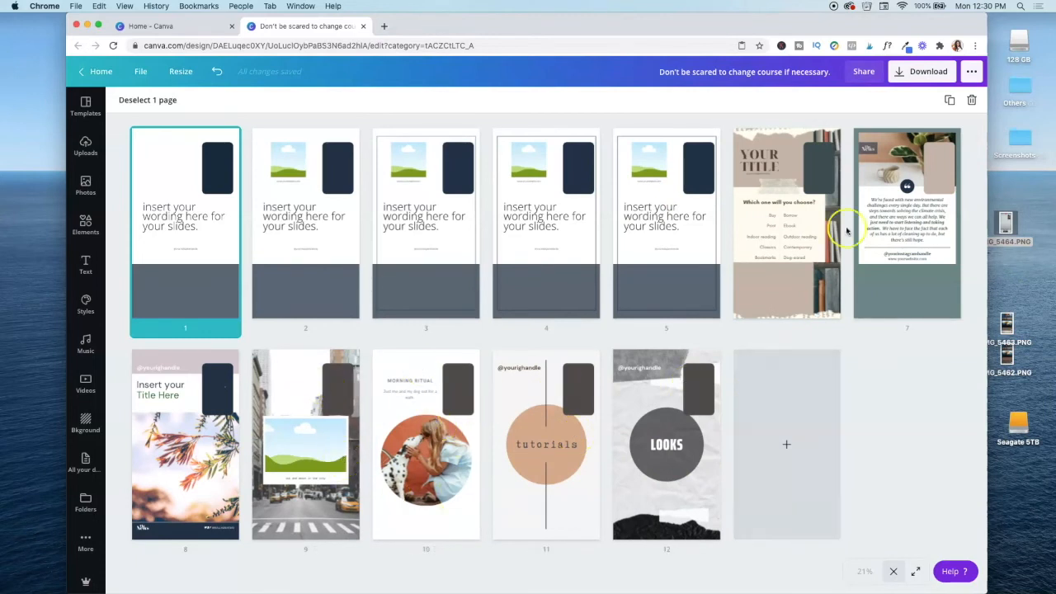
mouse_move(198, 184)
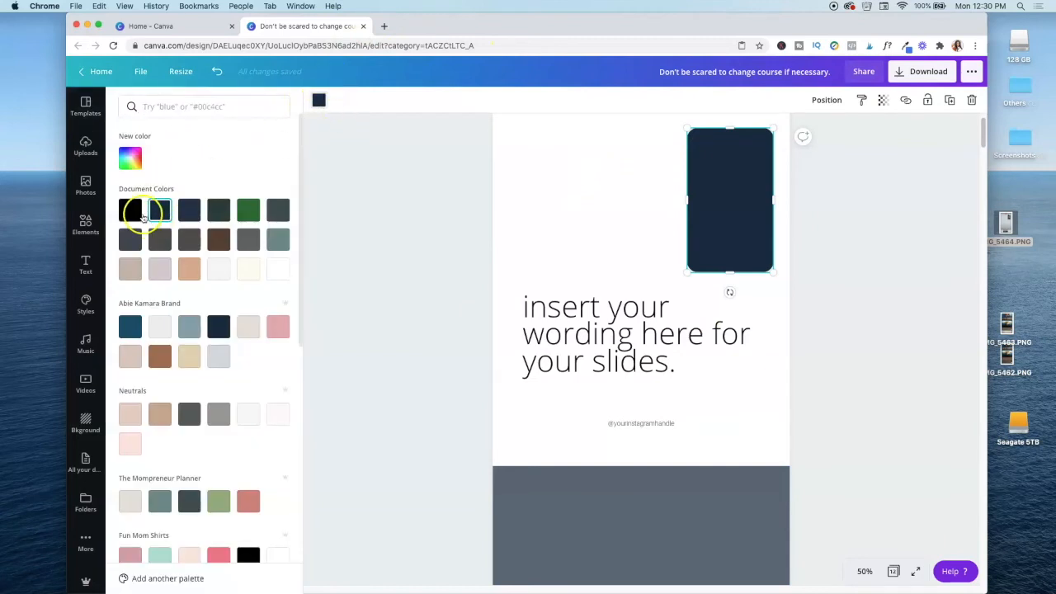
- Colour the face box on the first blank slide with a dark Document colour
click(160, 210)
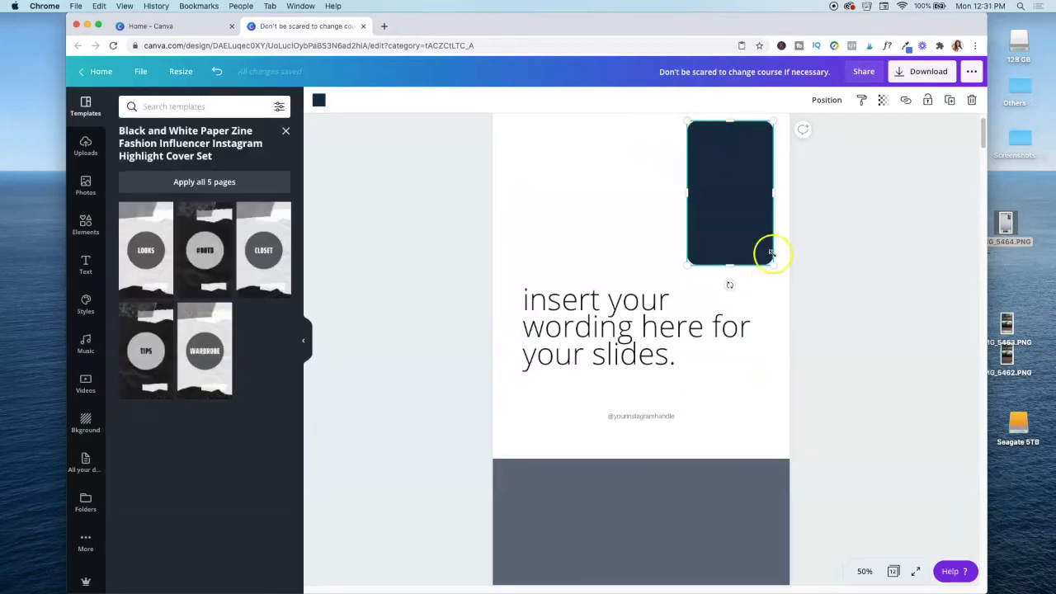
mouse_move(739, 181)
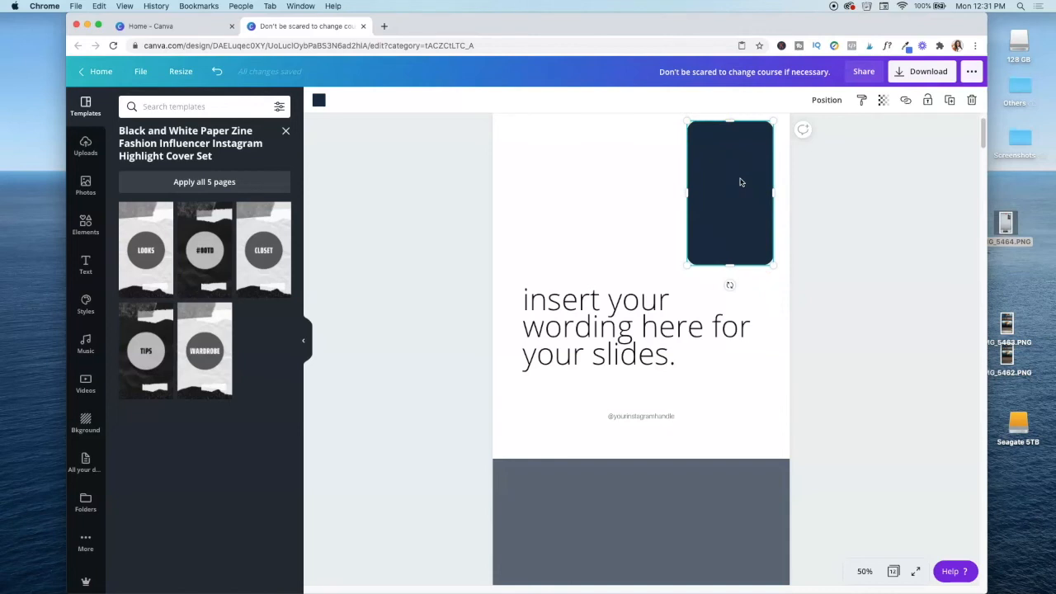
mouse_move(776, 252)
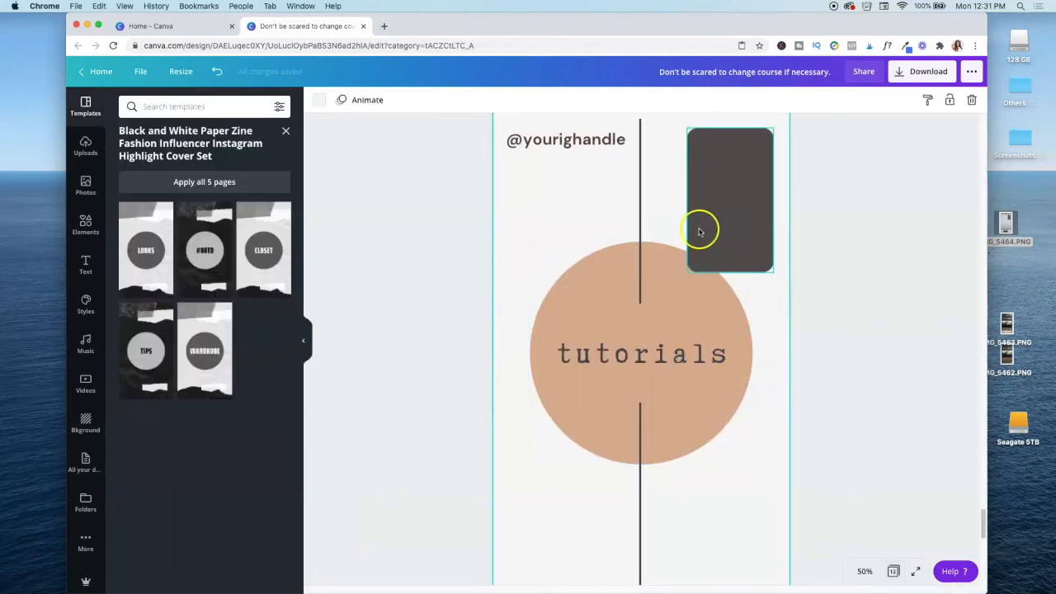
- Delete the face box from the tutorials slide, keeping the handle, circle and line
click(602, 284)
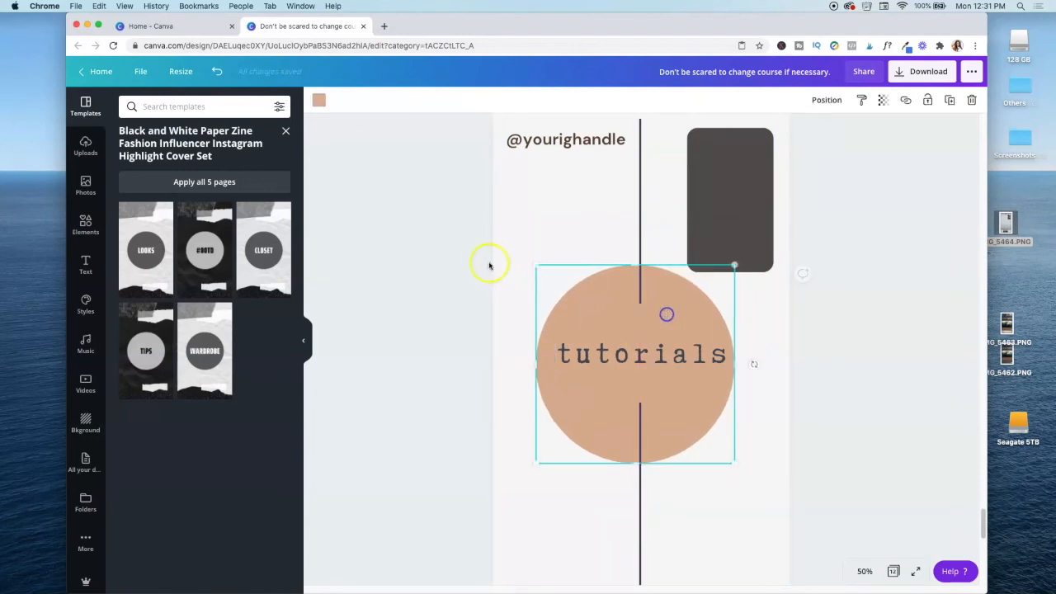
click(729, 200)
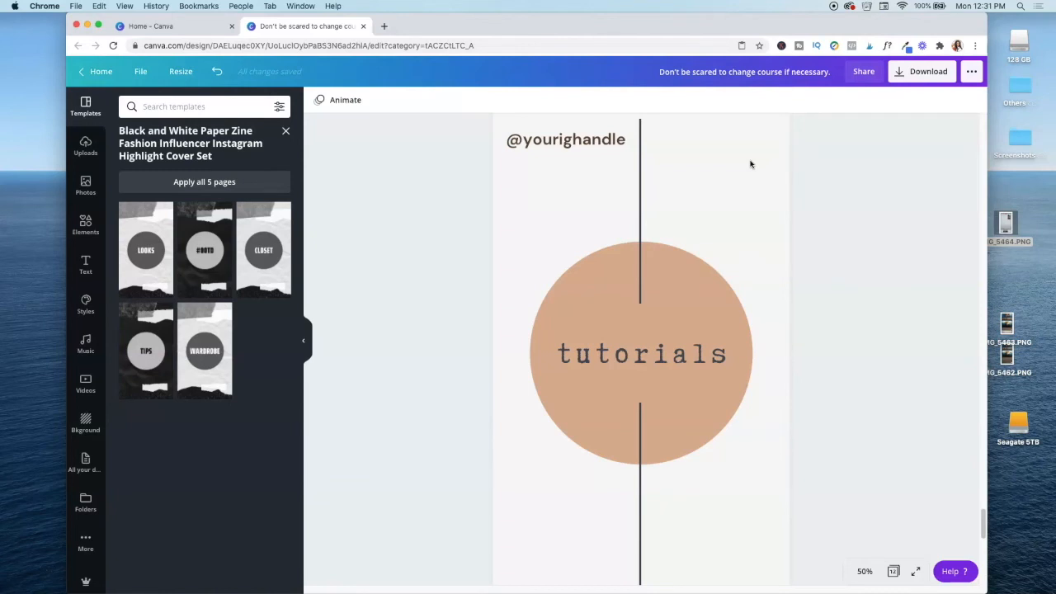
scroll(down, 3)
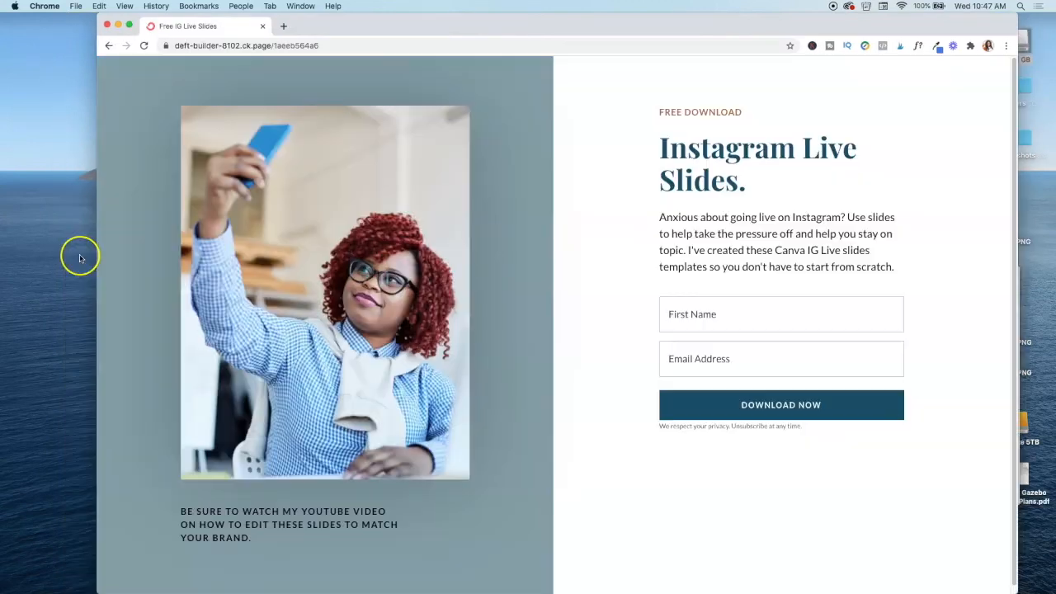
mouse_move(392, 366)
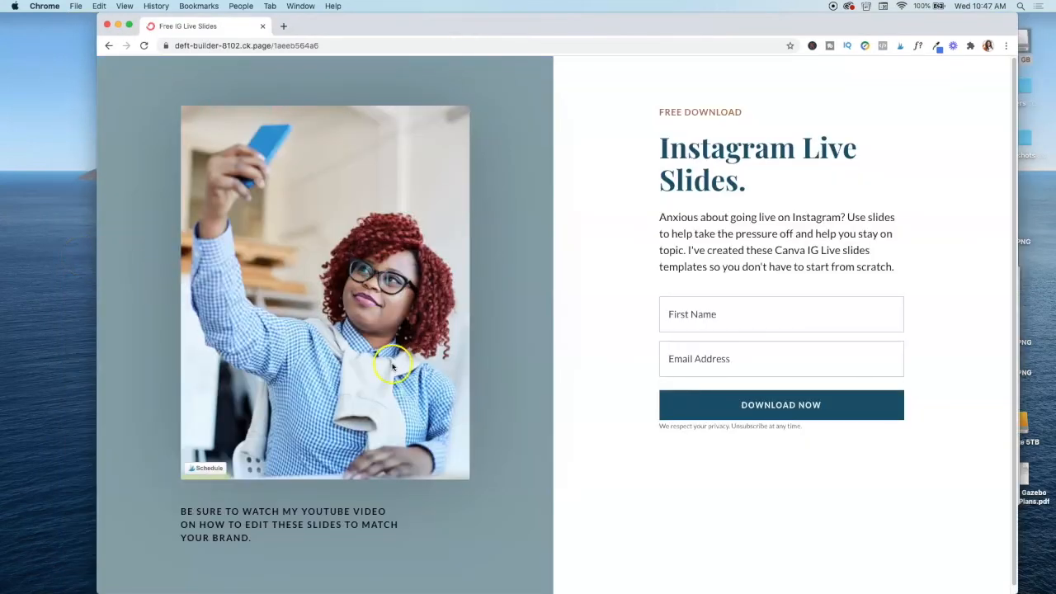